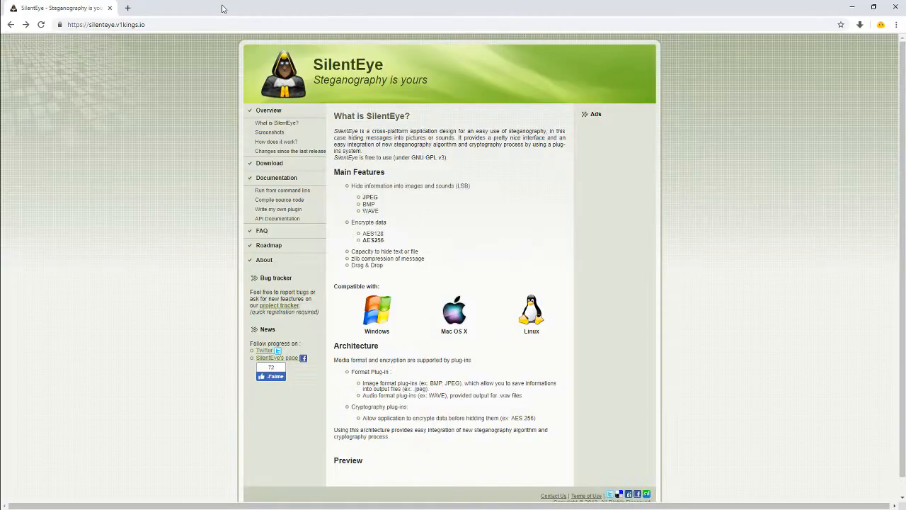
mouse_move(378, 172)
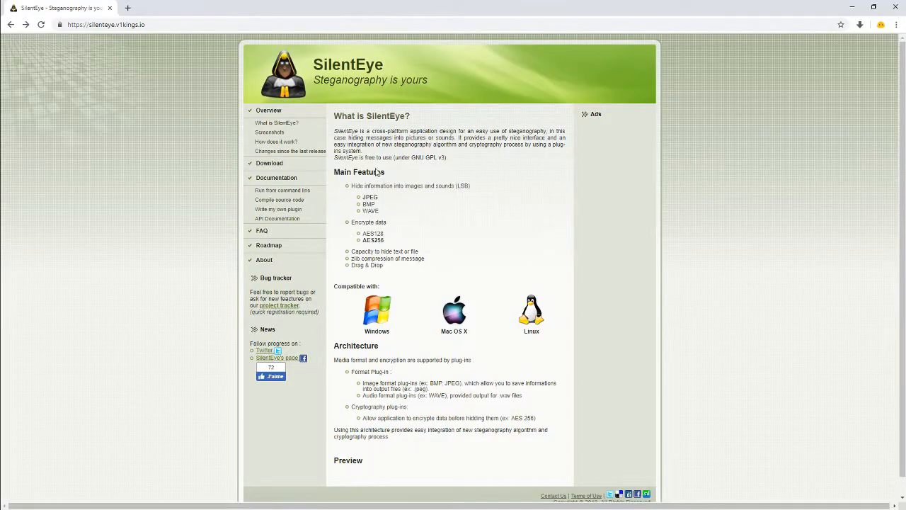
mouse_move(495, 194)
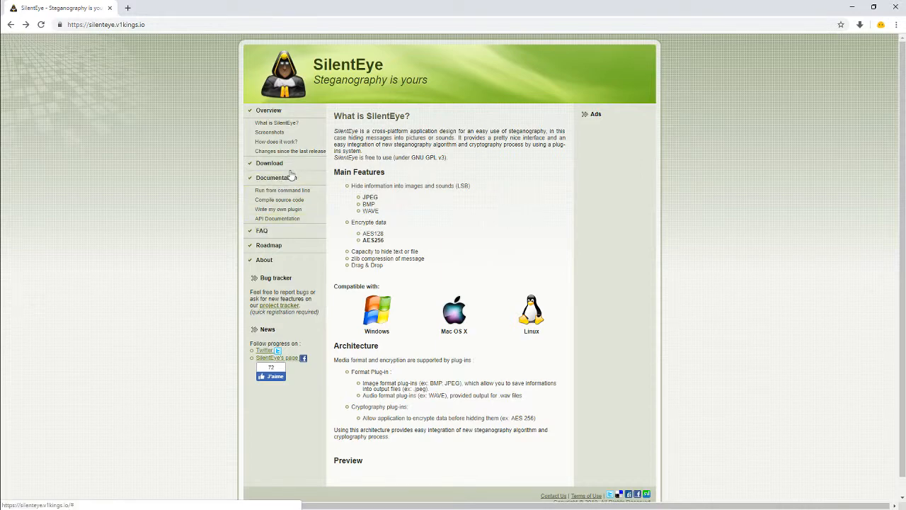
Step: Leave the SilentEye homepage in Chrome and switch to the desktop
left_click(269, 163)
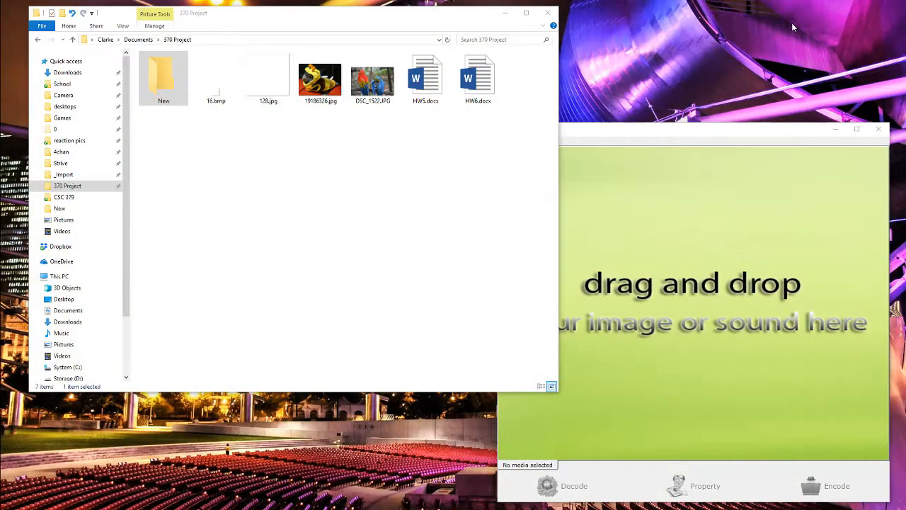
Step: Load the blank image 128.jpg into SilentEye and bring up its encode dialog
left_click(648, 129)
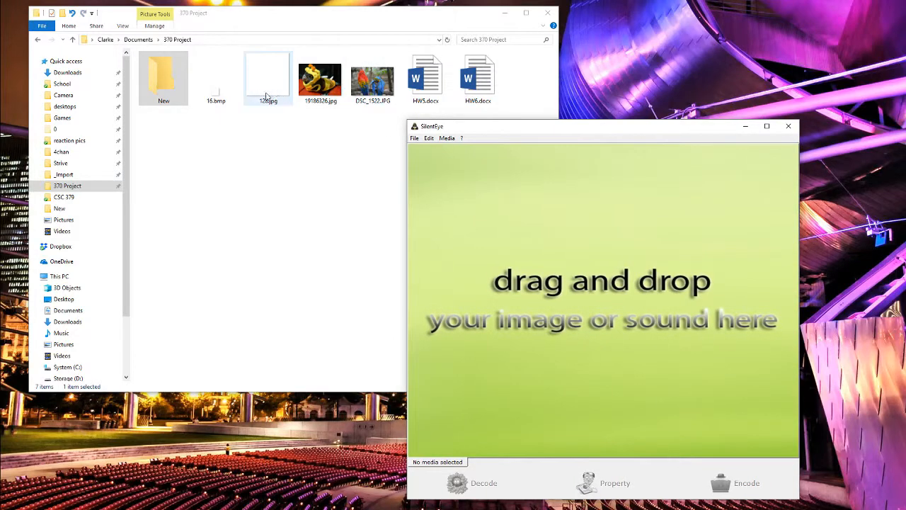
left_click(215, 77)
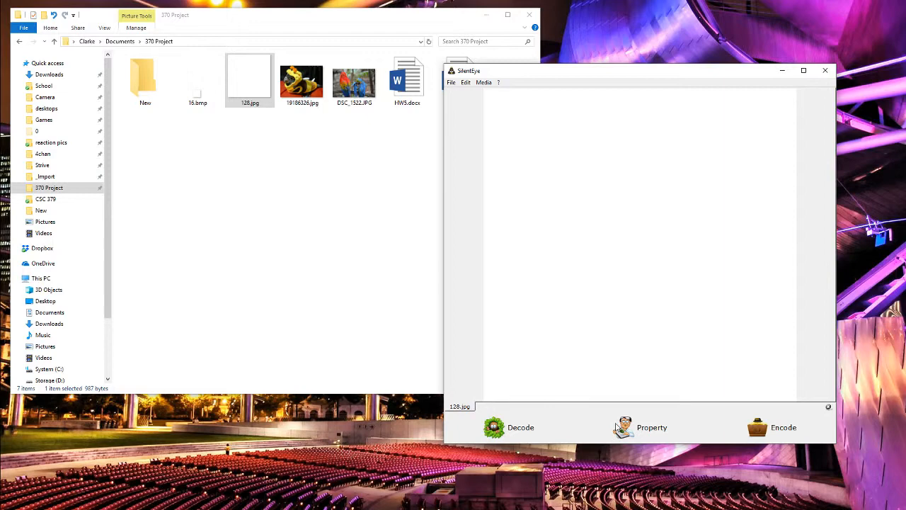
left_click(783, 427)
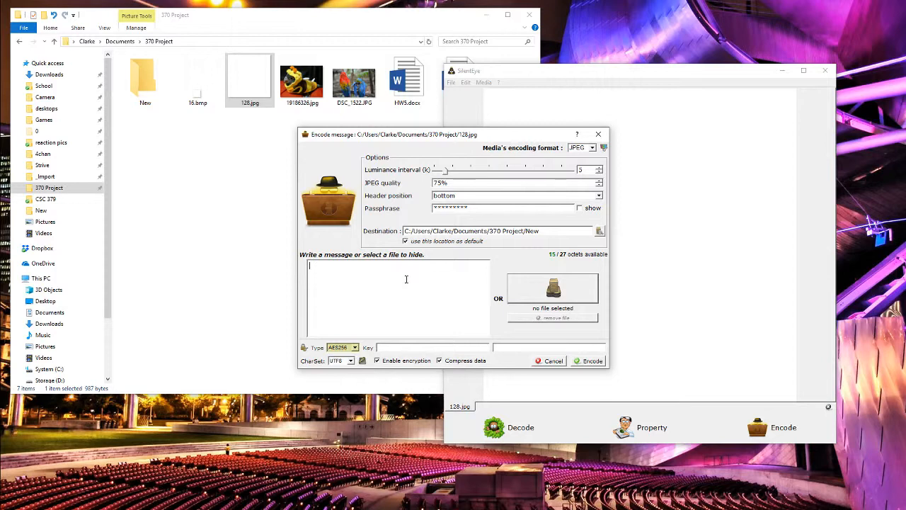
Step: Encode 'Hello World!' into 128.jpg with encryption off and luminance interval 40
type("H")
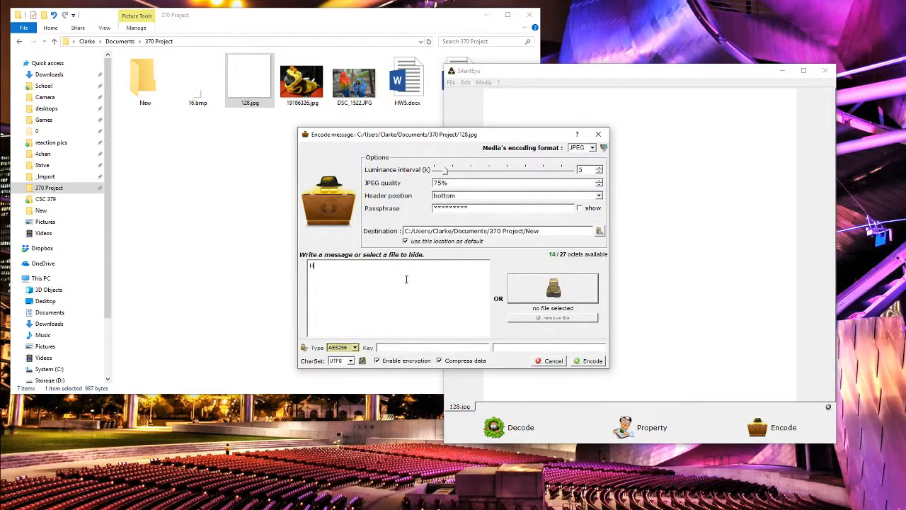
type("ello World!")
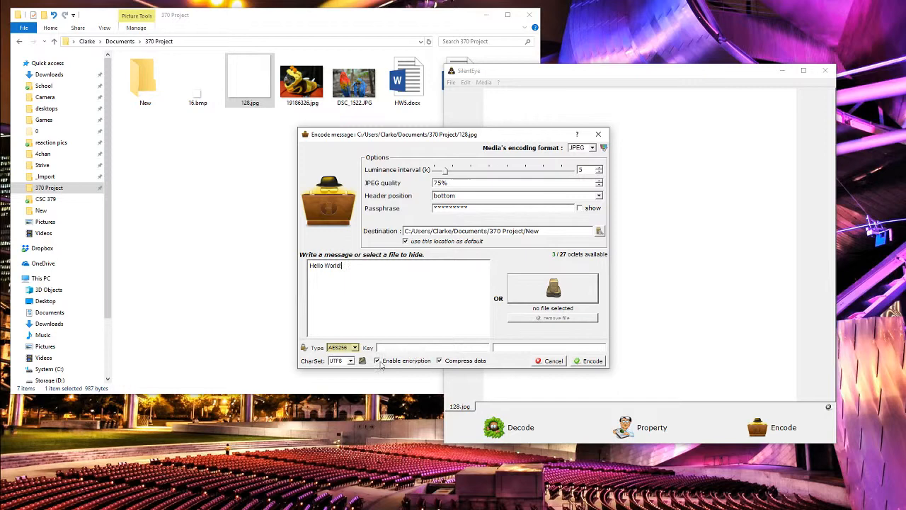
left_click(377, 360)
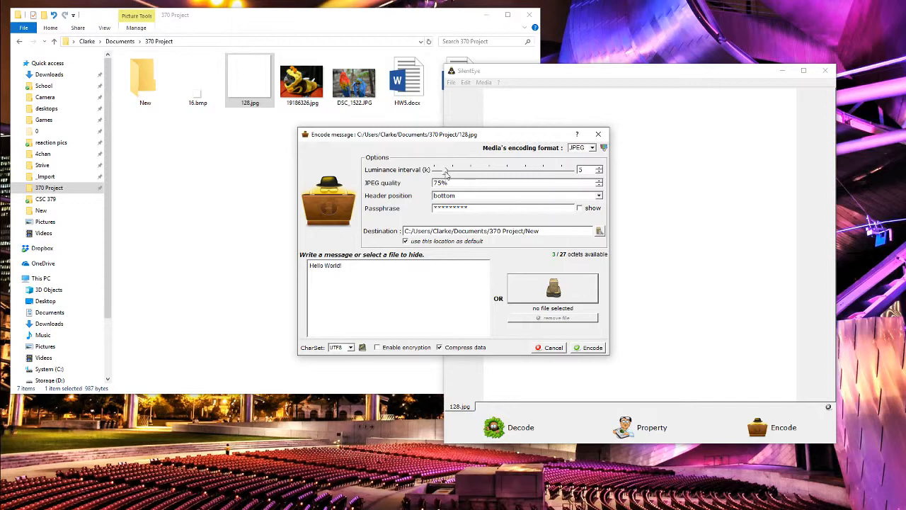
left_click_drag(446, 170, 559, 170)
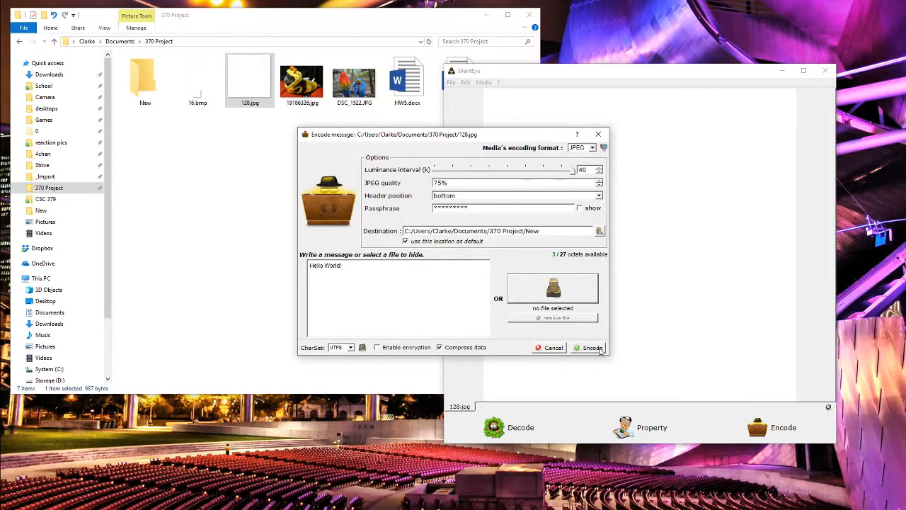
left_click(592, 347)
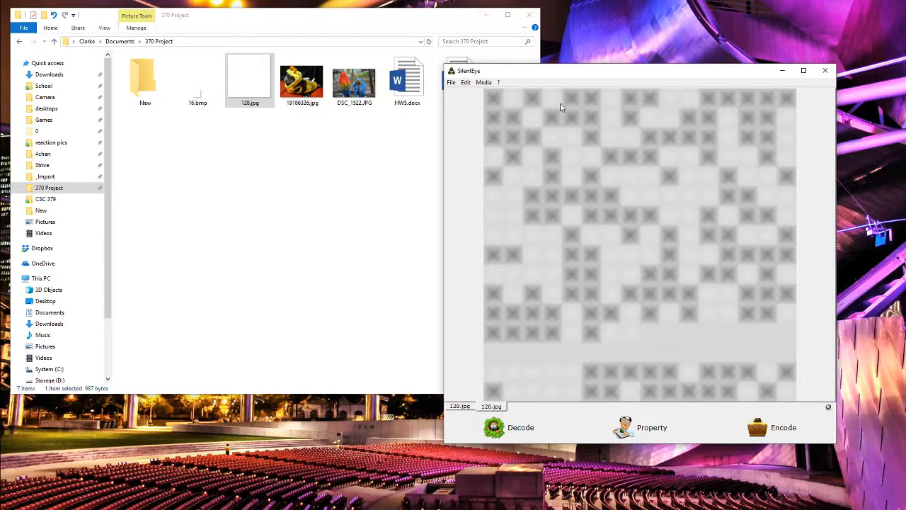
Step: Open the New folder in 370 Project to see the encoded 128.jpg
left_click(145, 78)
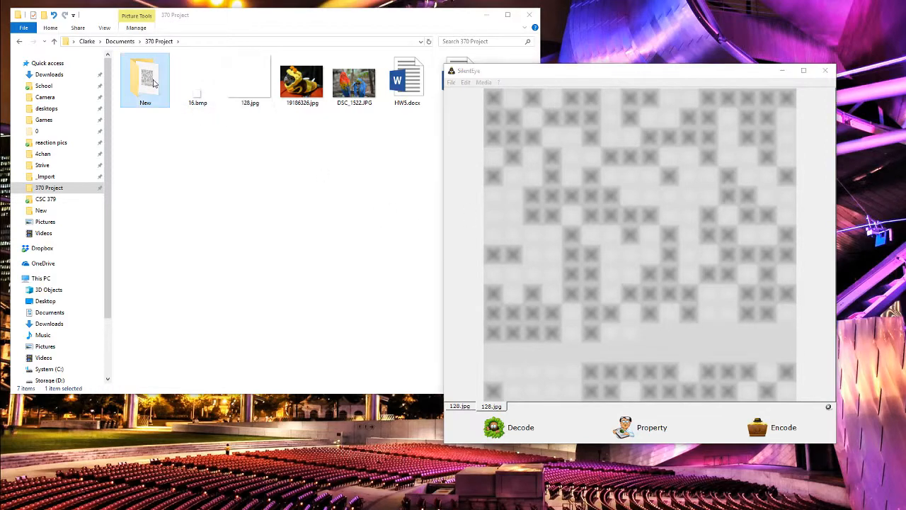
double_click(250, 79)
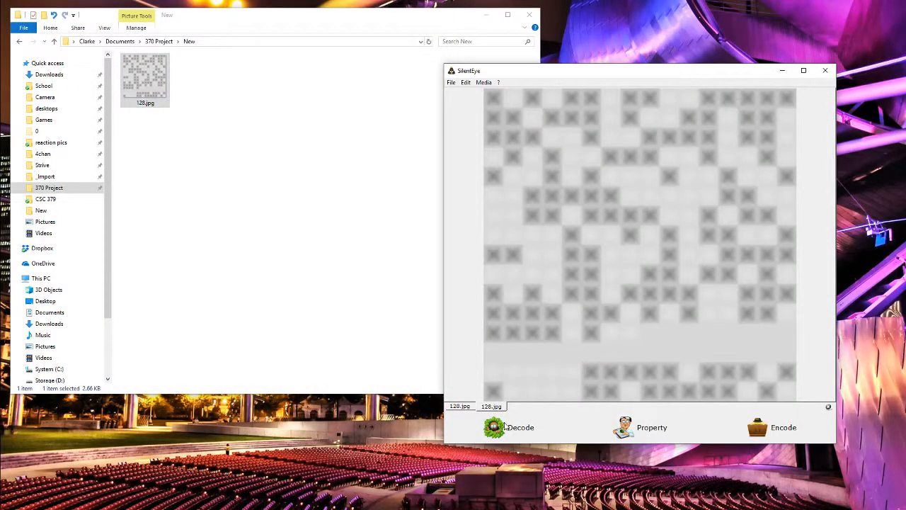
Step: Decode the encoded 128.jpg at luminance interval 40 without encrypted data
left_click(510, 427)
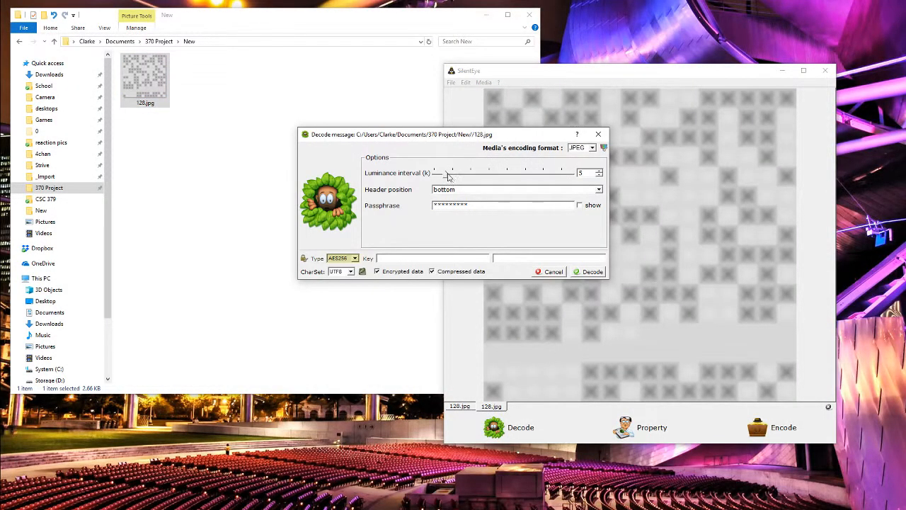
left_click_drag(446, 172, 574, 172)
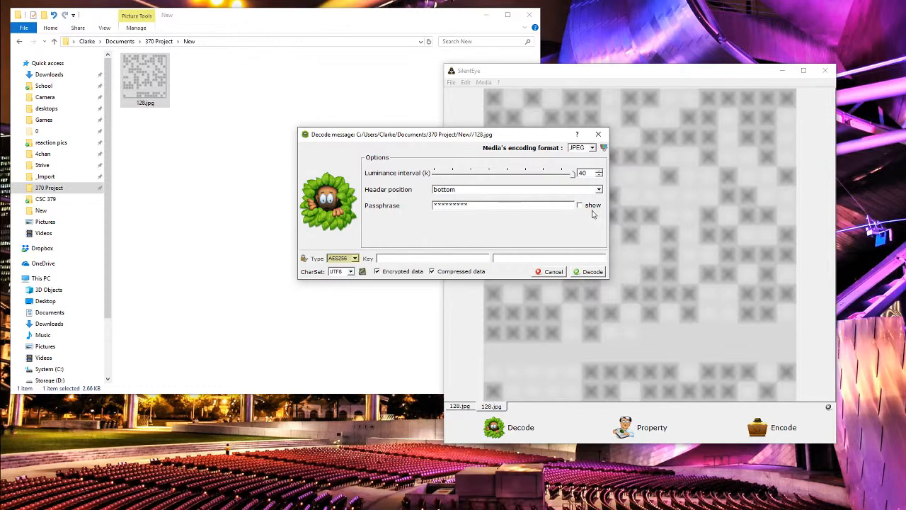
mouse_move(579, 206)
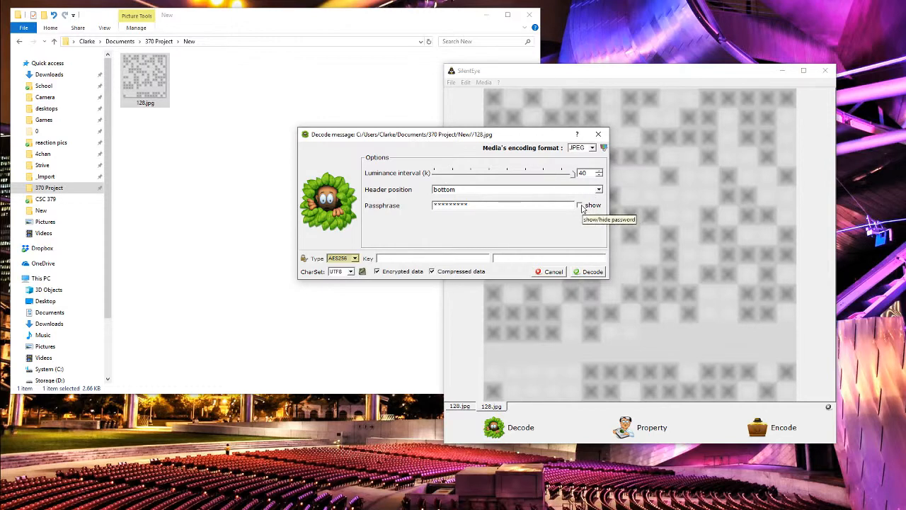
left_click(579, 205)
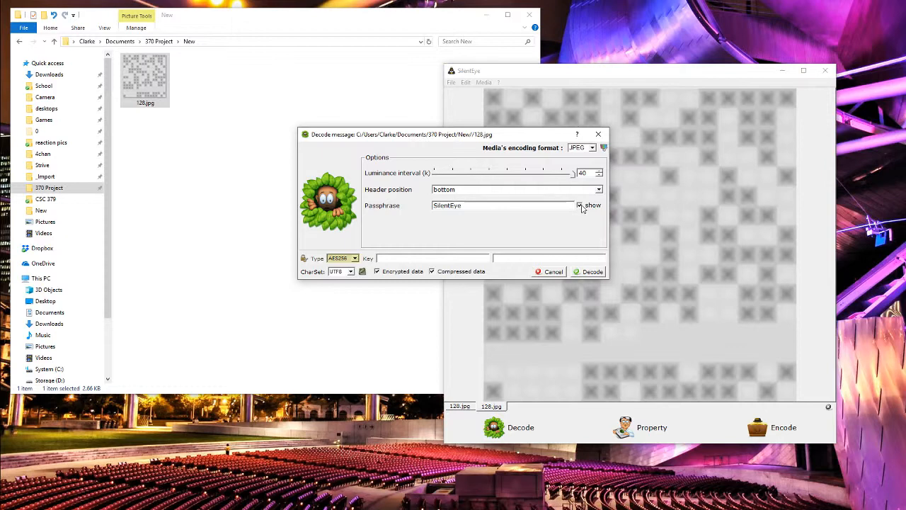
left_click(580, 205)
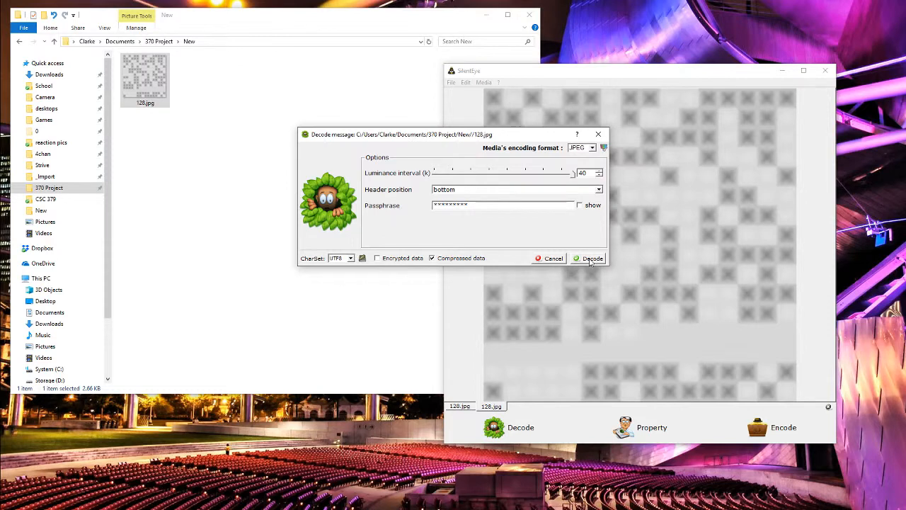
left_click(592, 258)
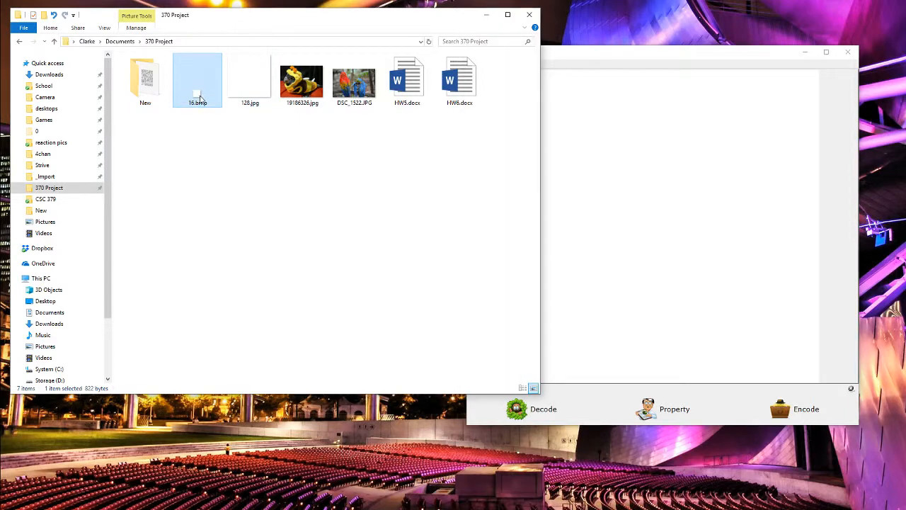
mouse_move(198, 92)
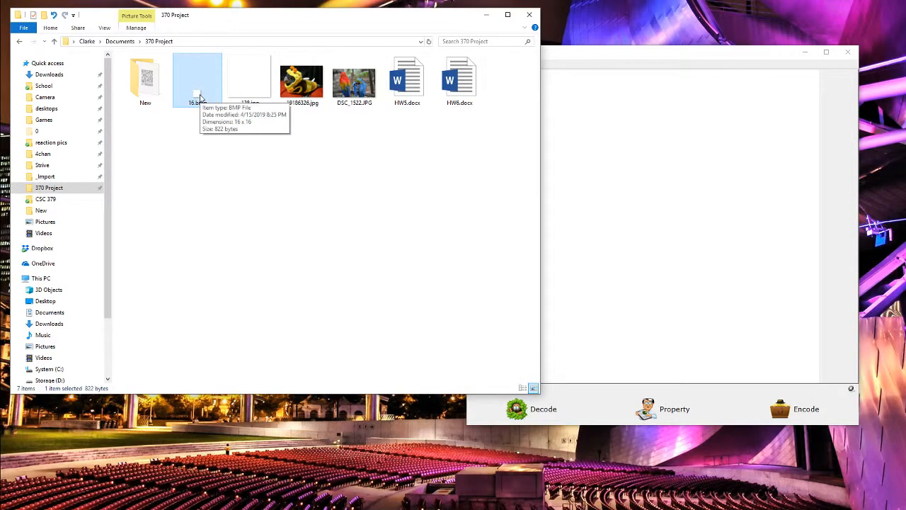
Step: Try encoding into 16.bmp at interval 40 and dismiss the not-enough-space warning
left_click(806, 408)
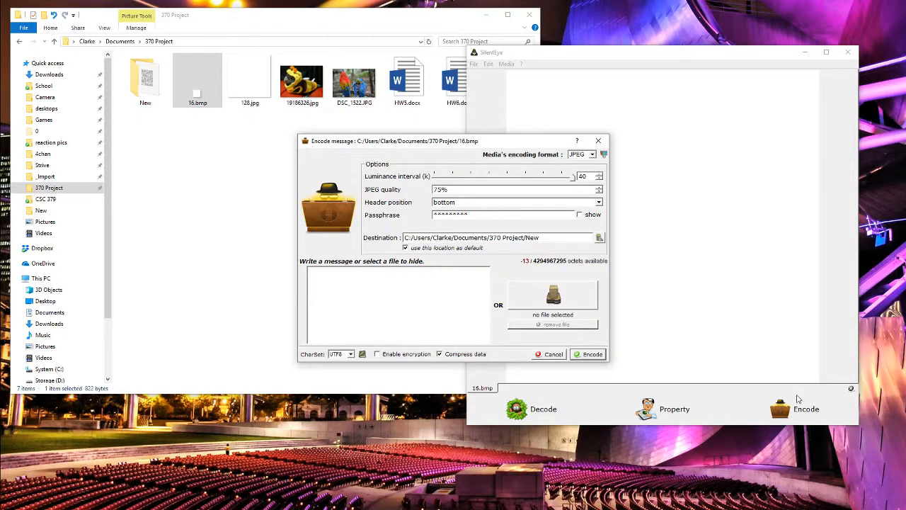
mouse_move(537, 297)
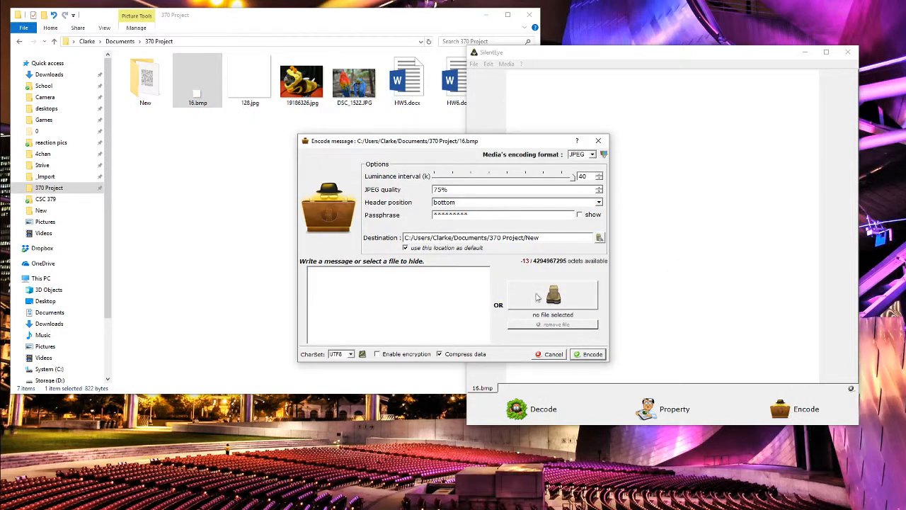
mouse_move(551, 144)
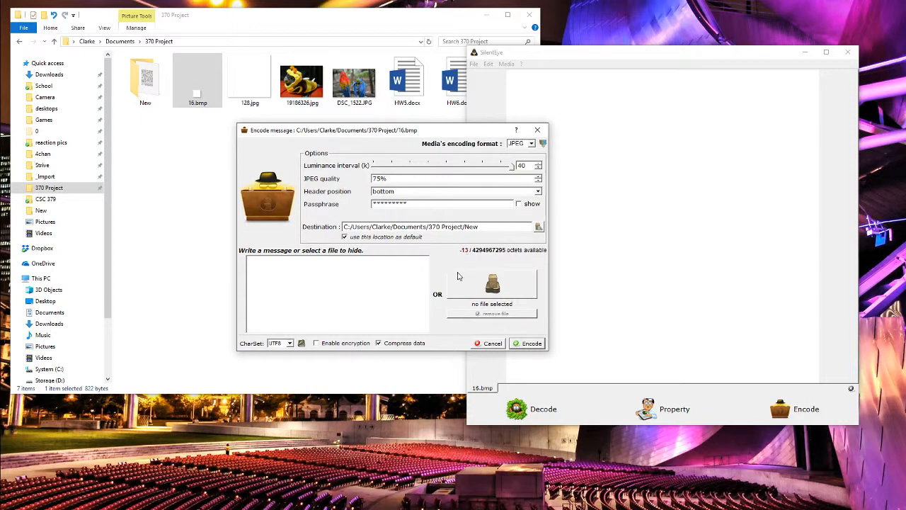
left_click(531, 342)
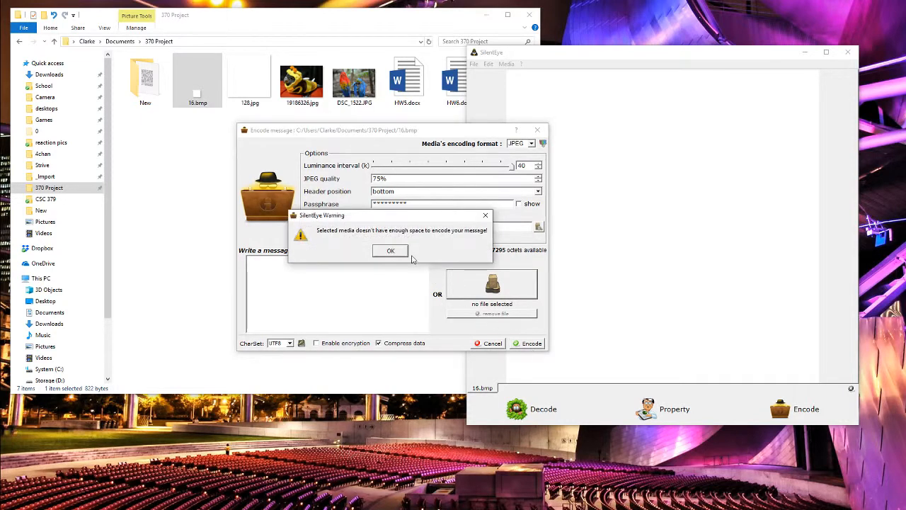
left_click(390, 251)
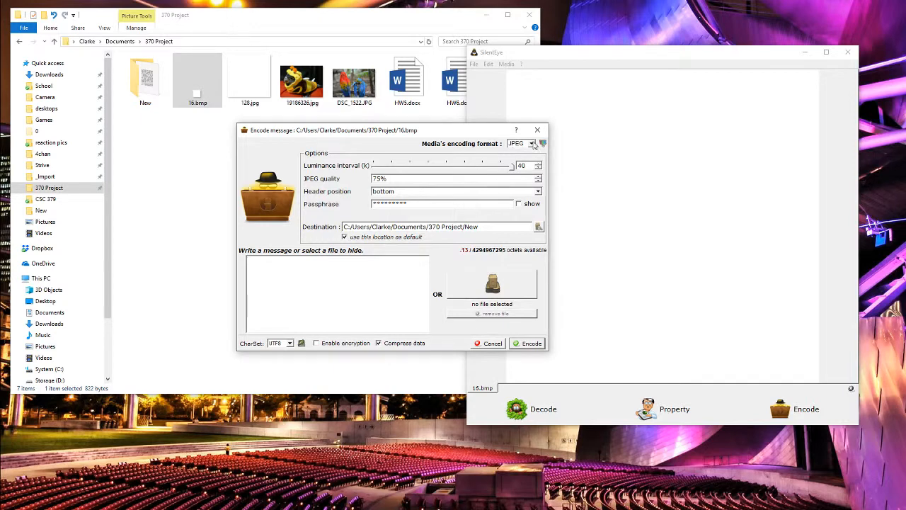
Step: Encode 'Hello World!' into 16.bmp using BMP output format
left_click(531, 143)
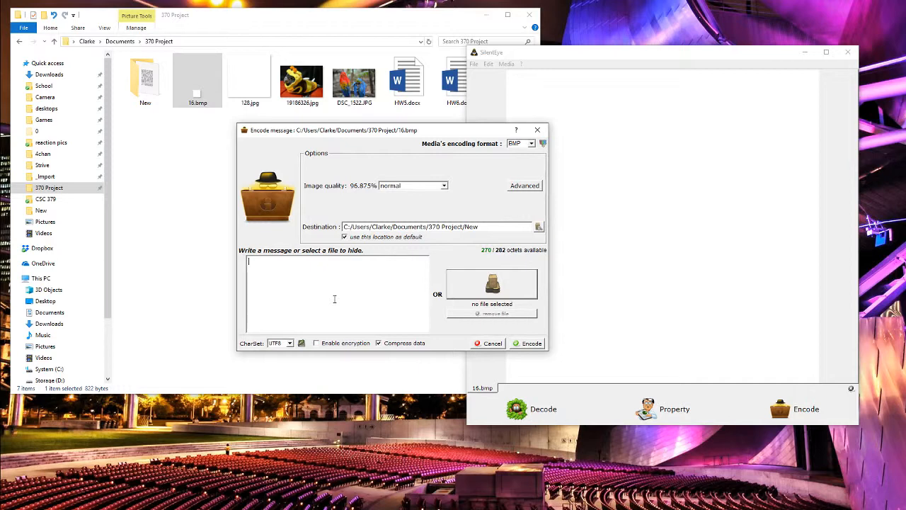
type("Hello")
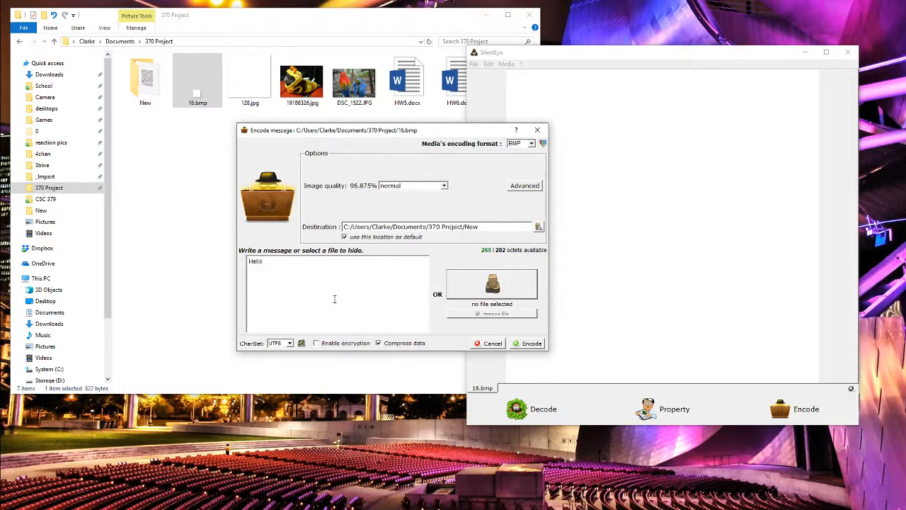
type("Wo")
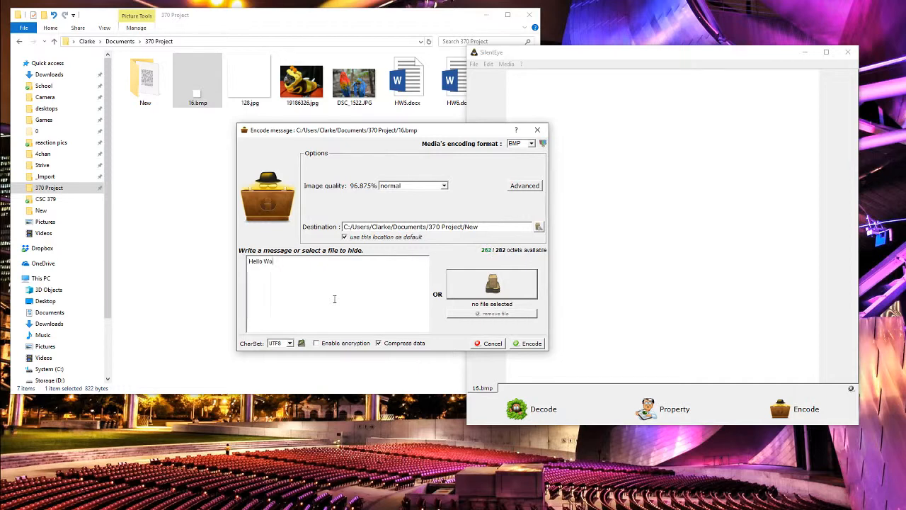
type("rld!")
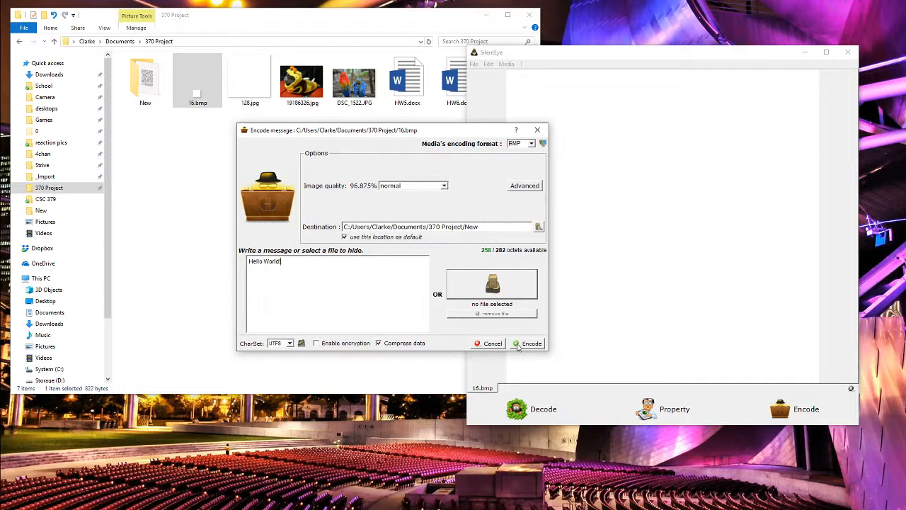
left_click(526, 344)
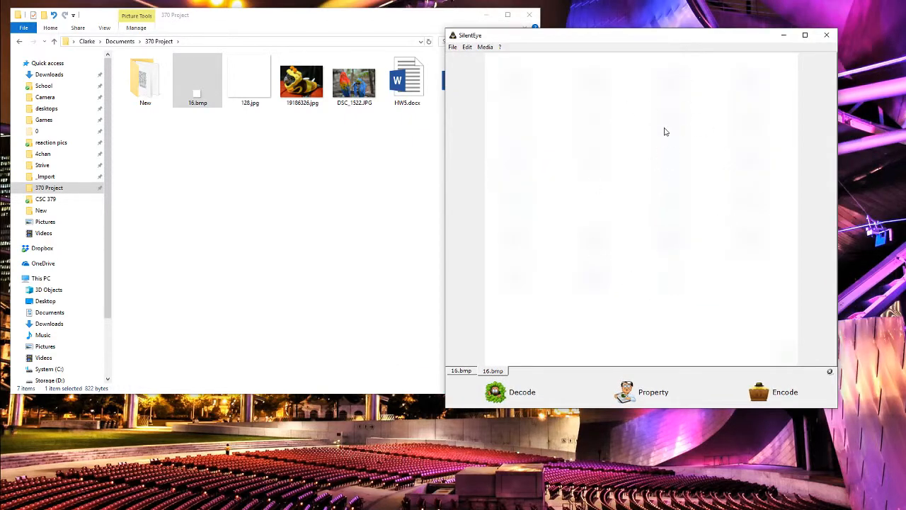
Step: Open the encoded 16.bmp from the New folder in Paint
left_click(197, 78)
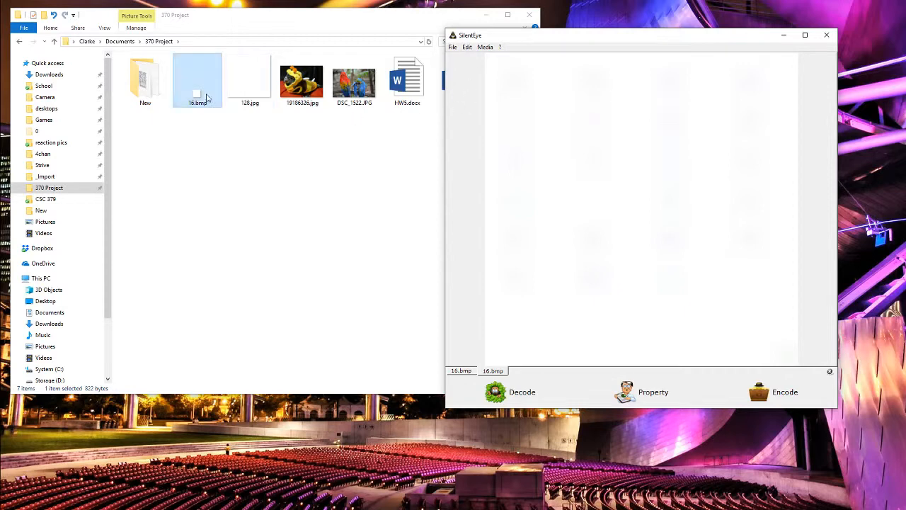
double_click(144, 78)
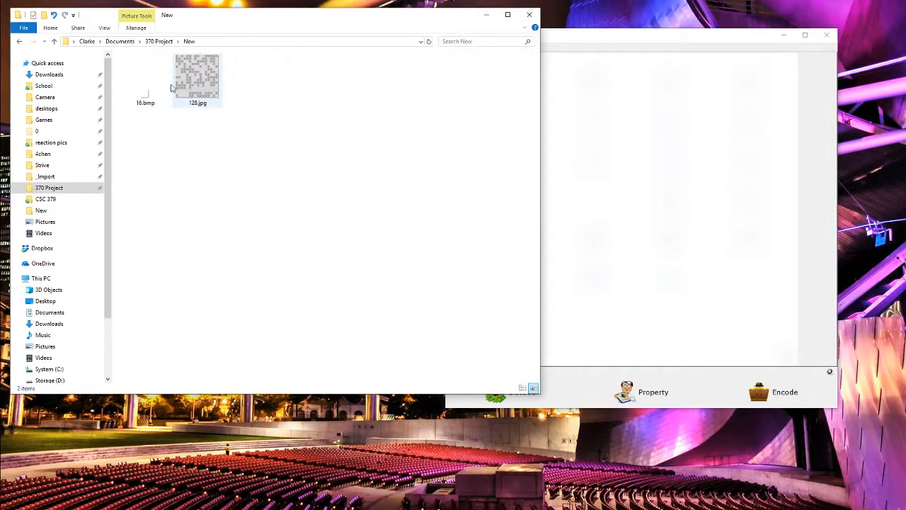
right_click(145, 78)
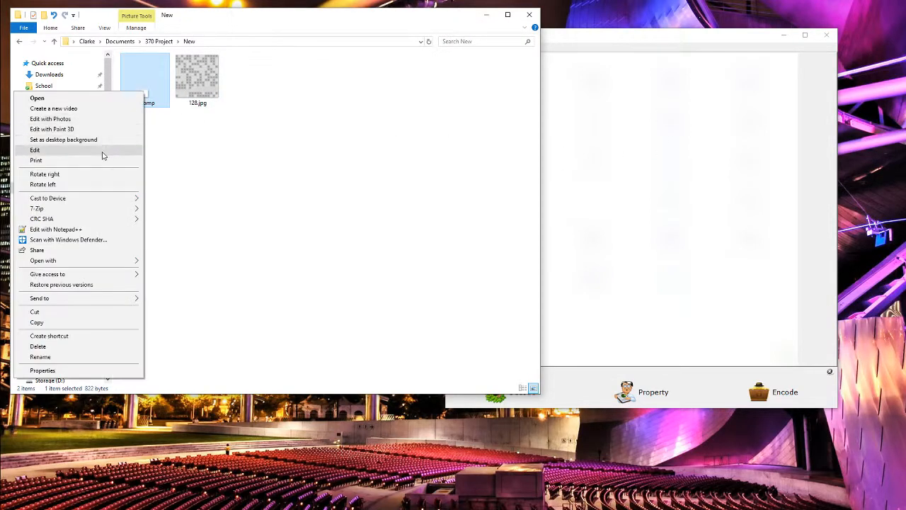
left_click(35, 150)
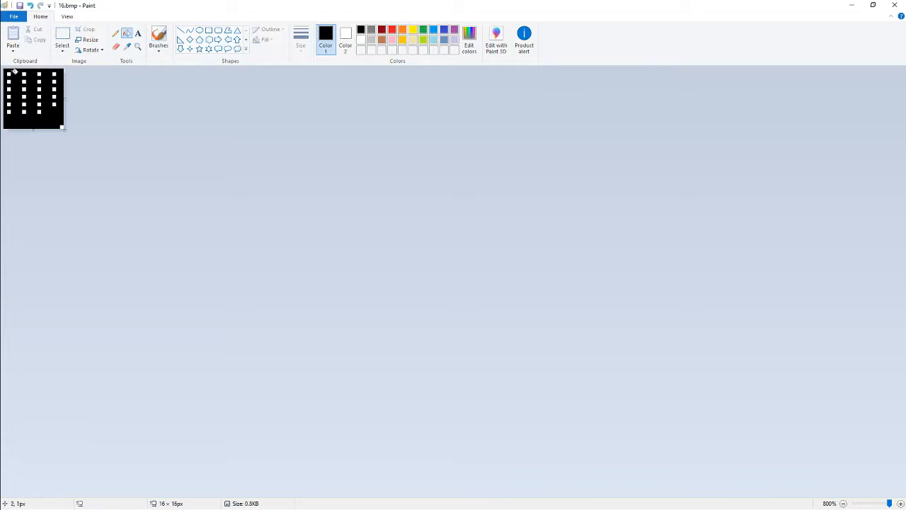
mouse_move(14, 101)
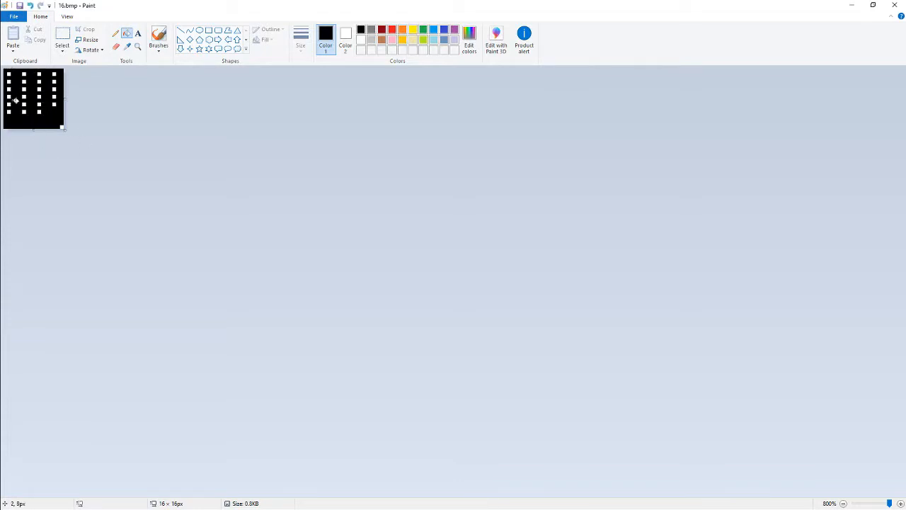
mouse_move(50, 114)
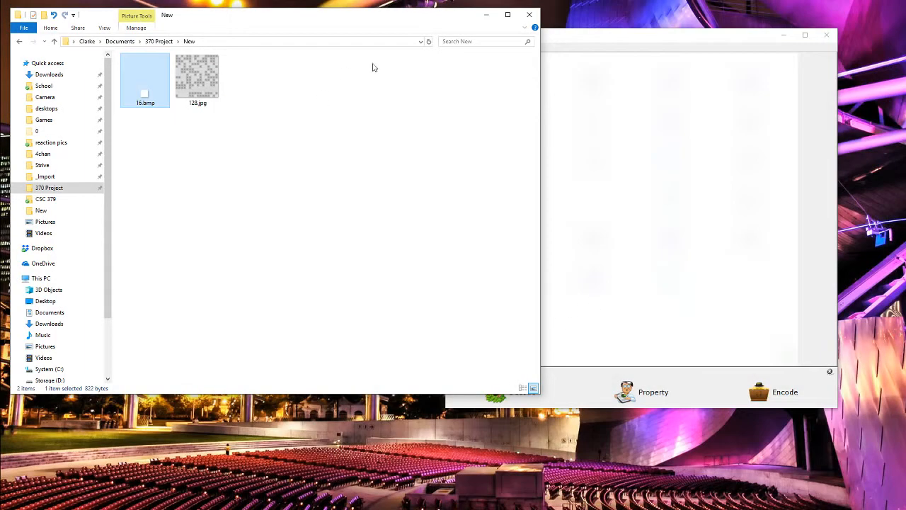
Step: Decode 16.bmp with BMP media format to reveal 'Hello World!', then close the dialog
left_click(522, 391)
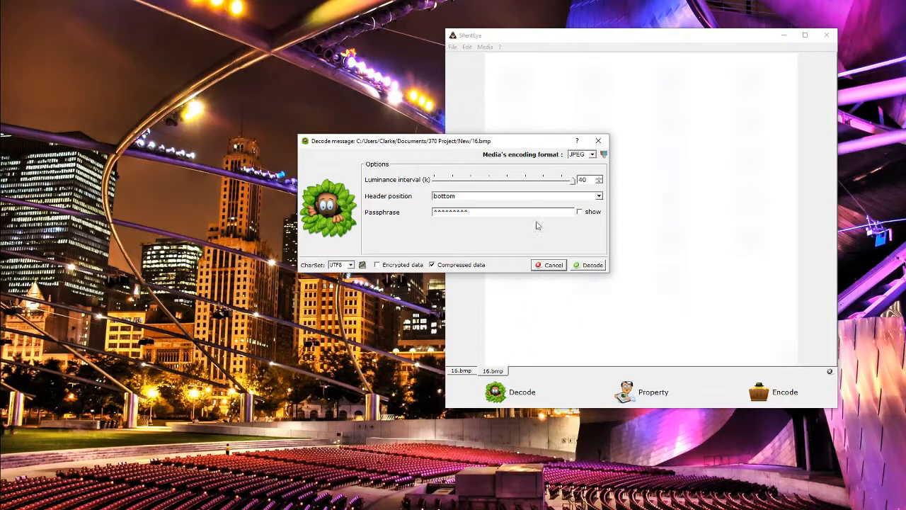
left_click(593, 154)
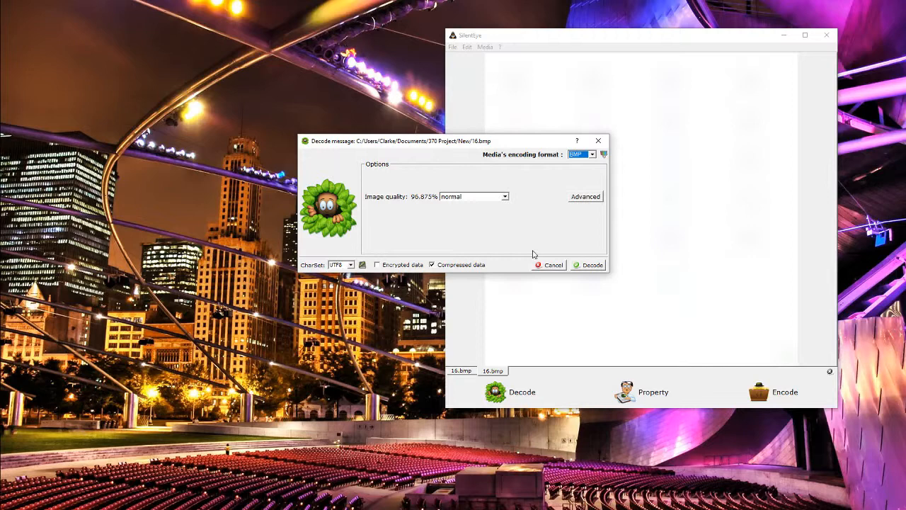
left_click(592, 264)
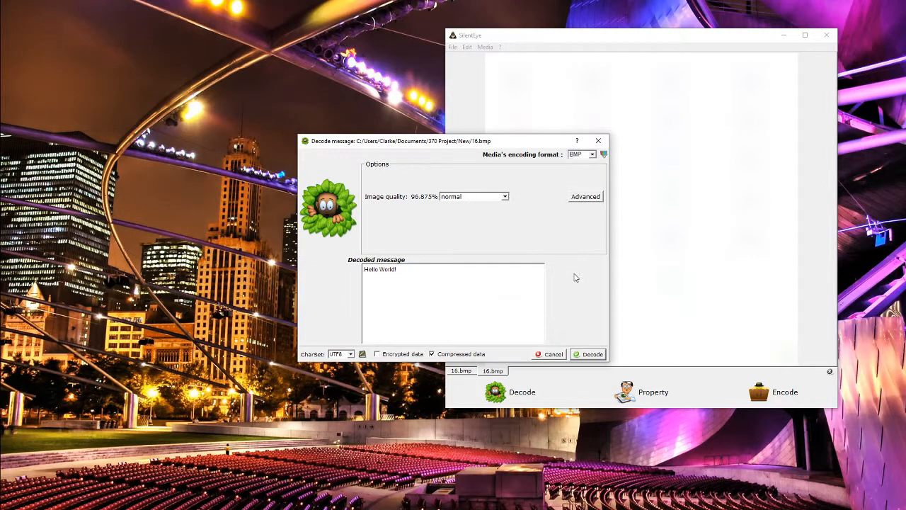
left_click(550, 354)
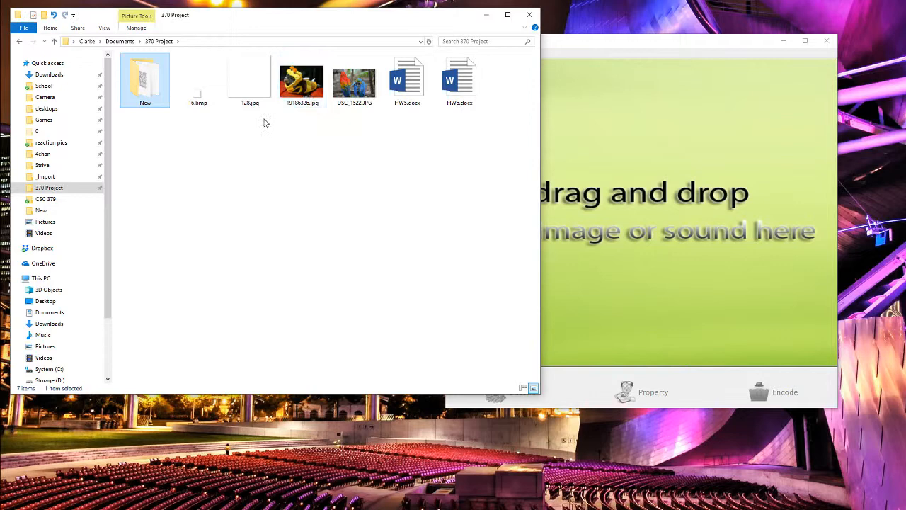
Step: Drag the parrot photo 19186326.jpg from File Explorer into SilentEye
left_click(301, 80)
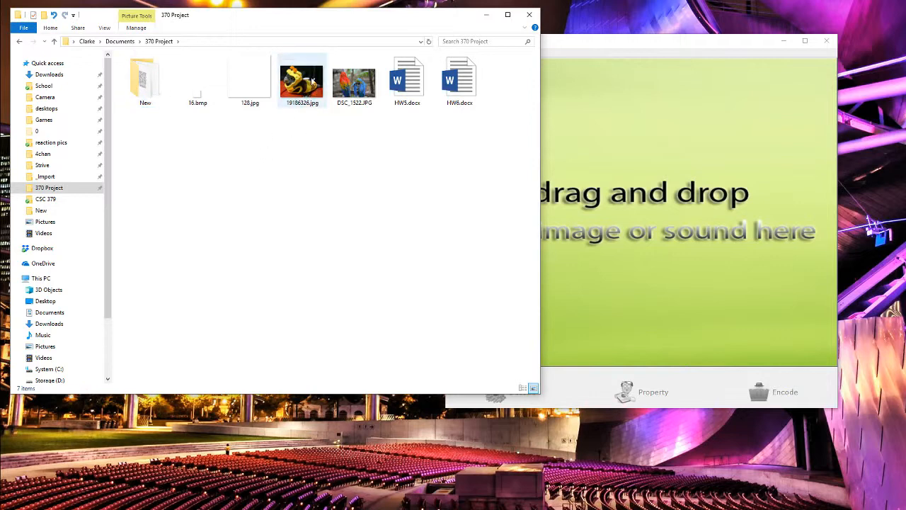
left_click_drag(301, 80, 676, 213)
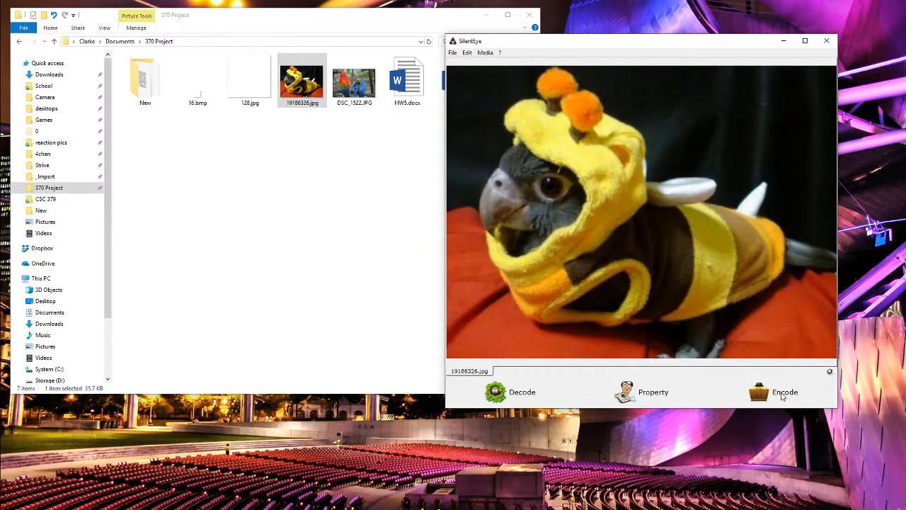
Step: Open the encode dialog for 19186326.jpg and type the message 'Hello World!', fixing a typo
left_click(785, 391)
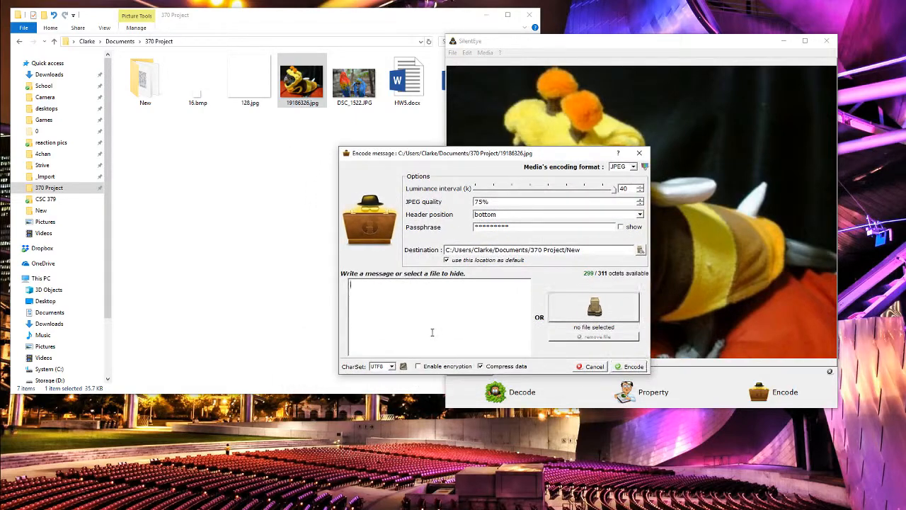
type("H")
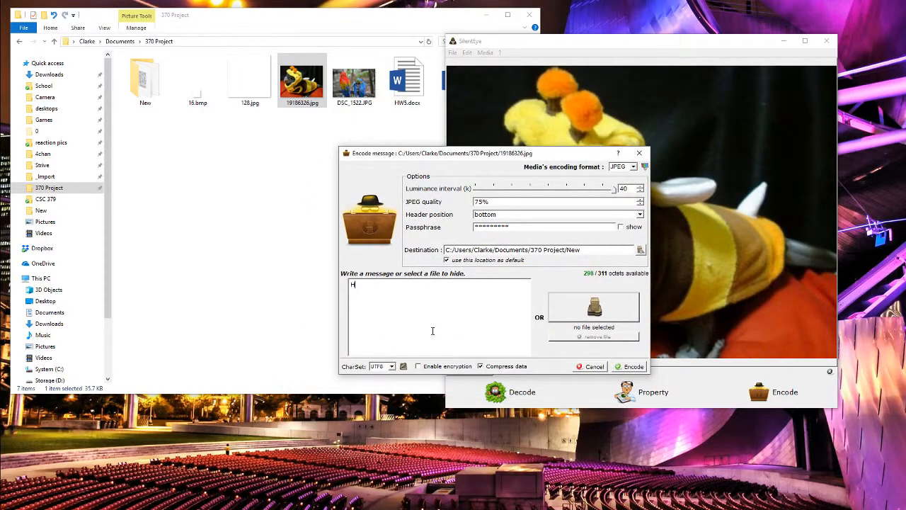
type("el")
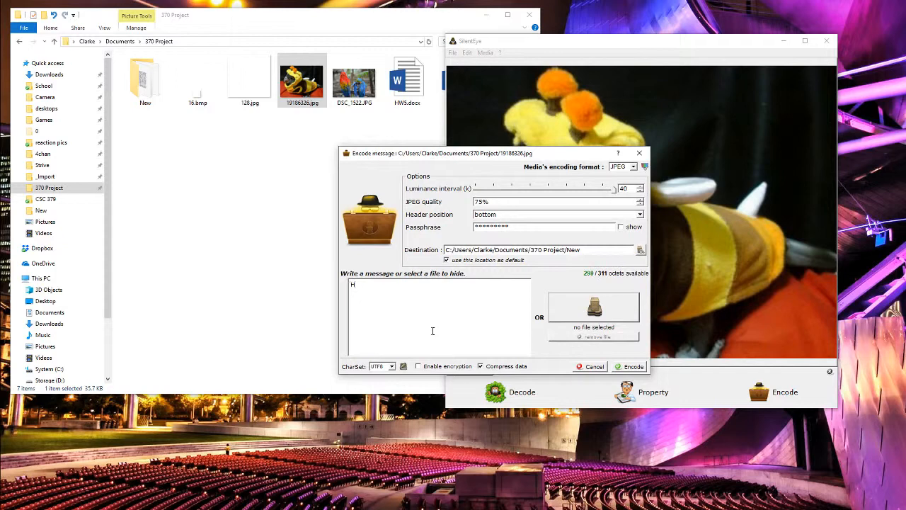
type("ello World")
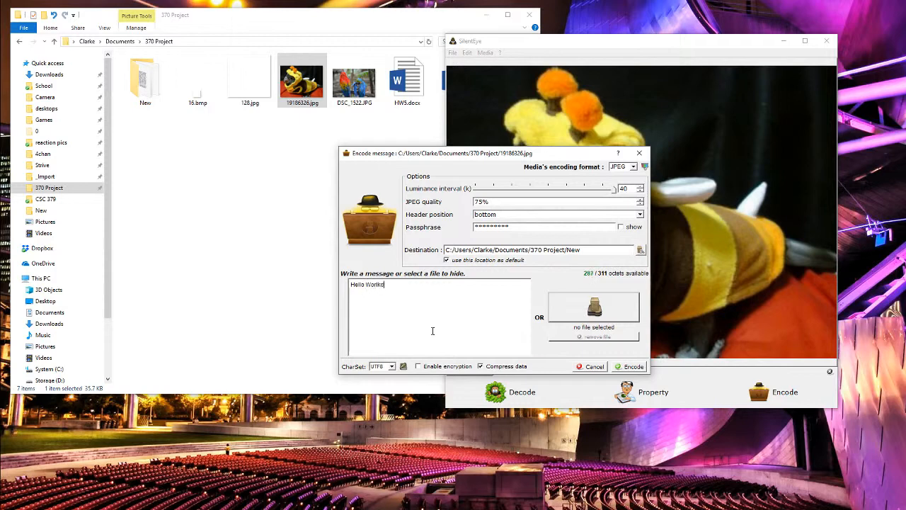
key("Backspace")
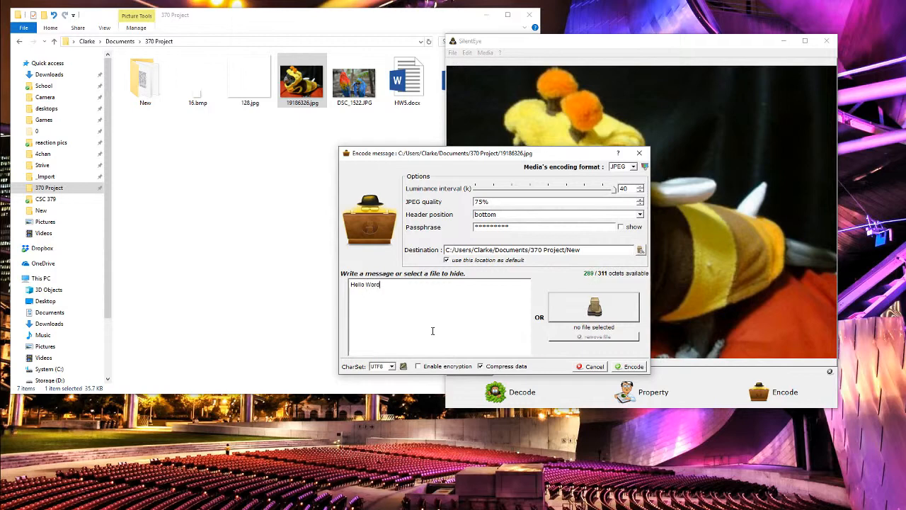
type("l")
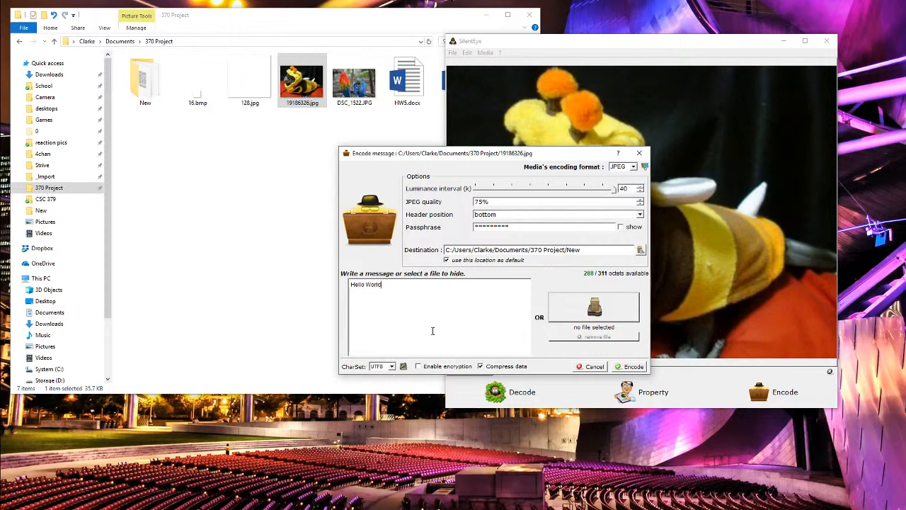
type("d")
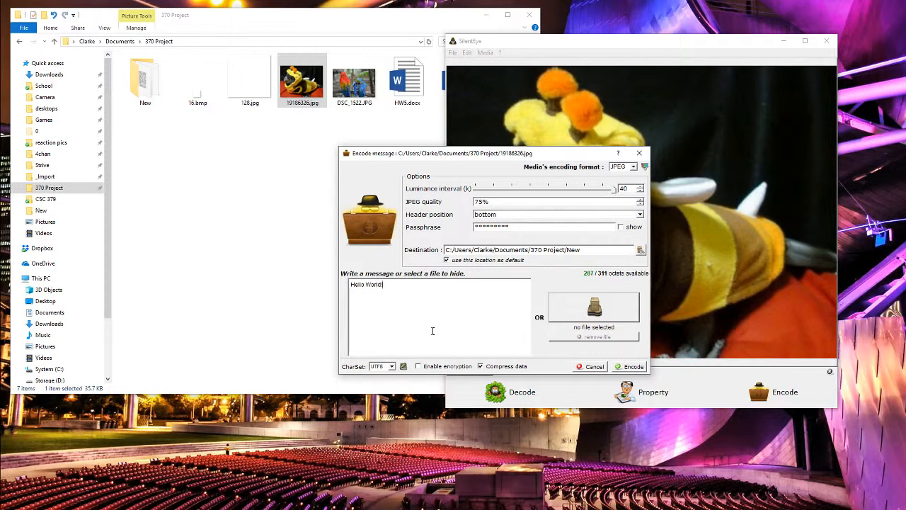
mouse_move(586, 159)
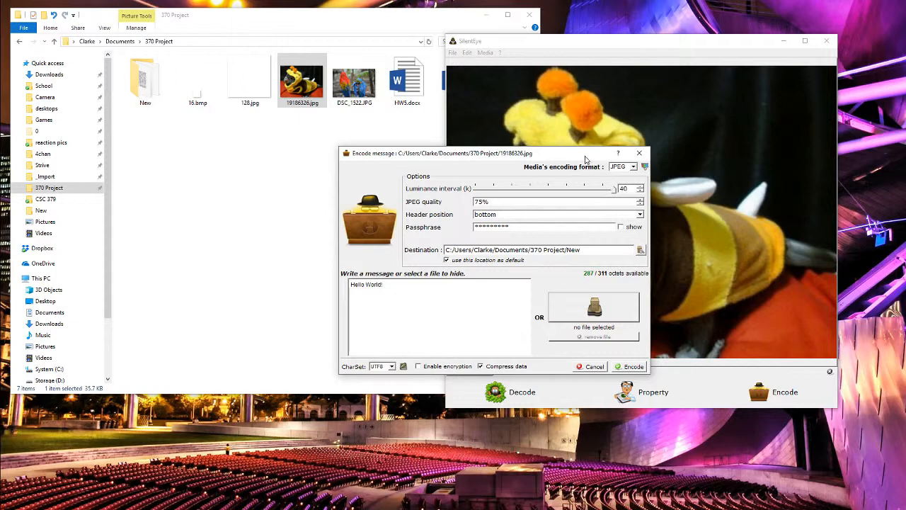
Step: Lower the luminance interval to 5 and encode 'Hello World!' into 19186326.jpg
left_click_drag(614, 189, 508, 189)
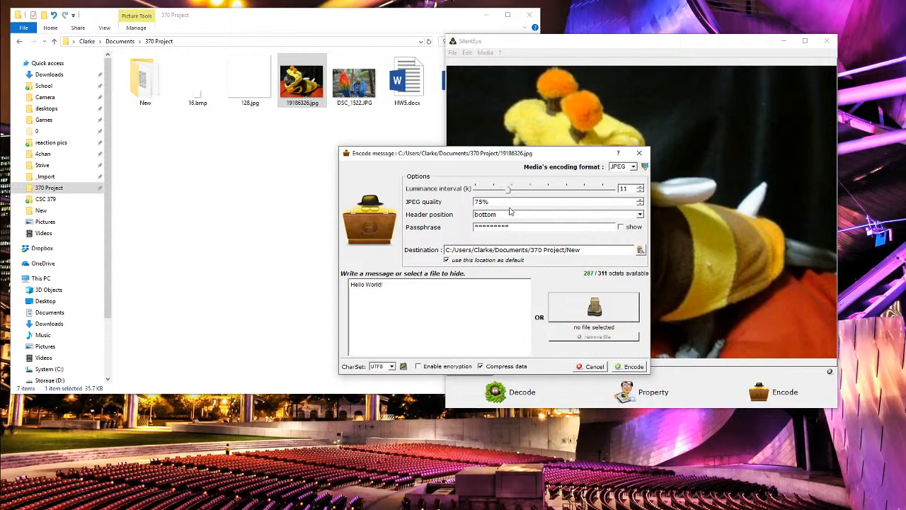
left_click_drag(508, 189, 486, 189)
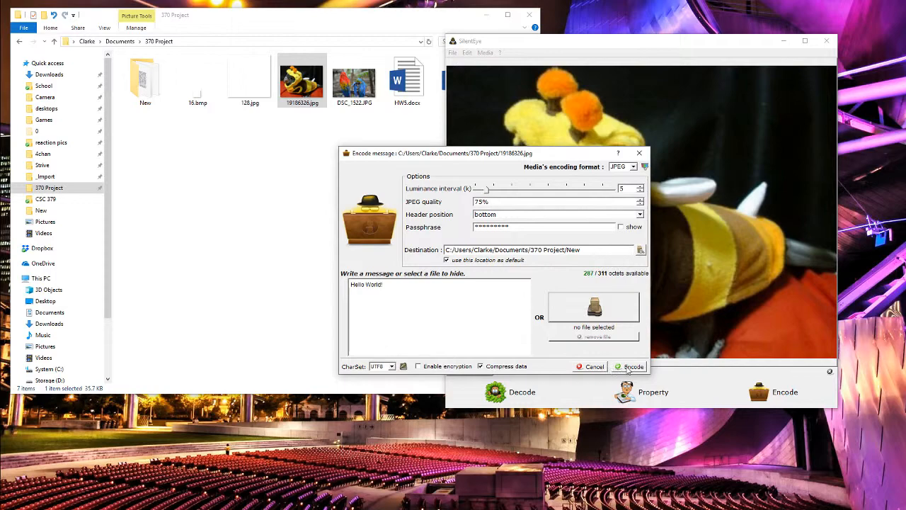
mouse_move(570, 159)
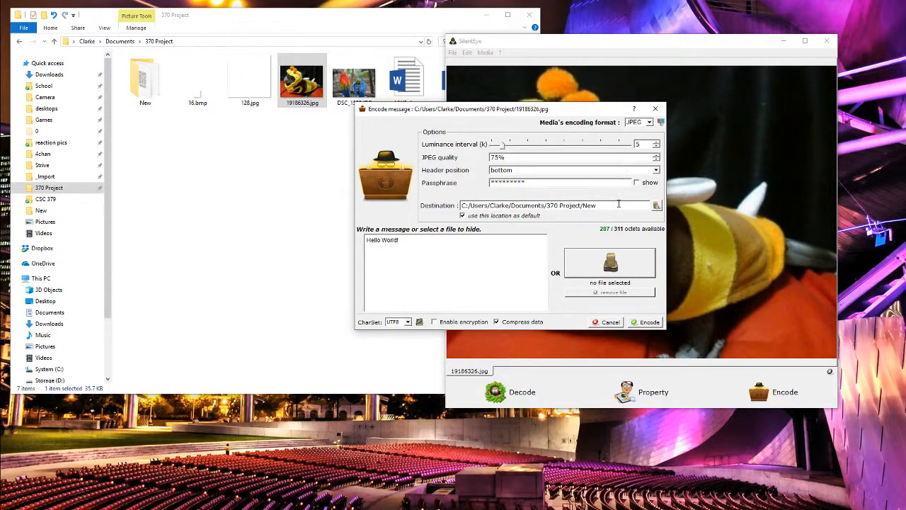
mouse_move(611, 232)
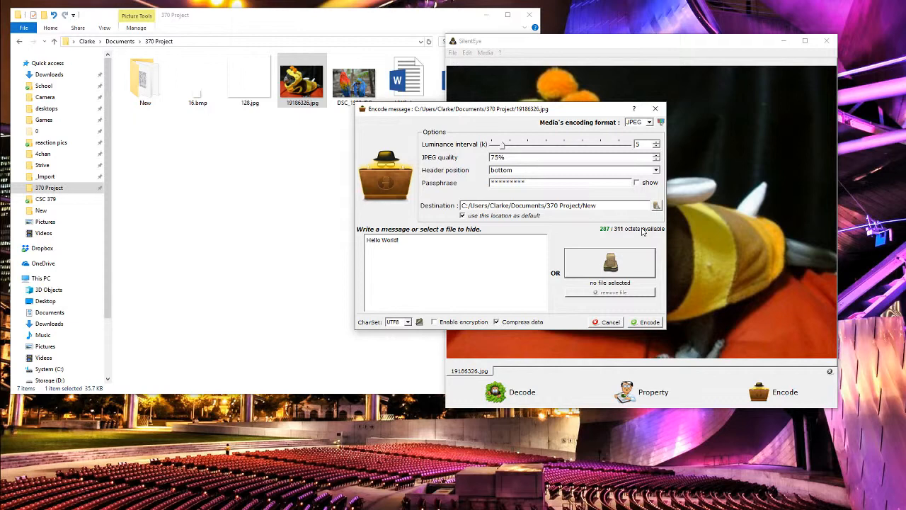
left_click(644, 322)
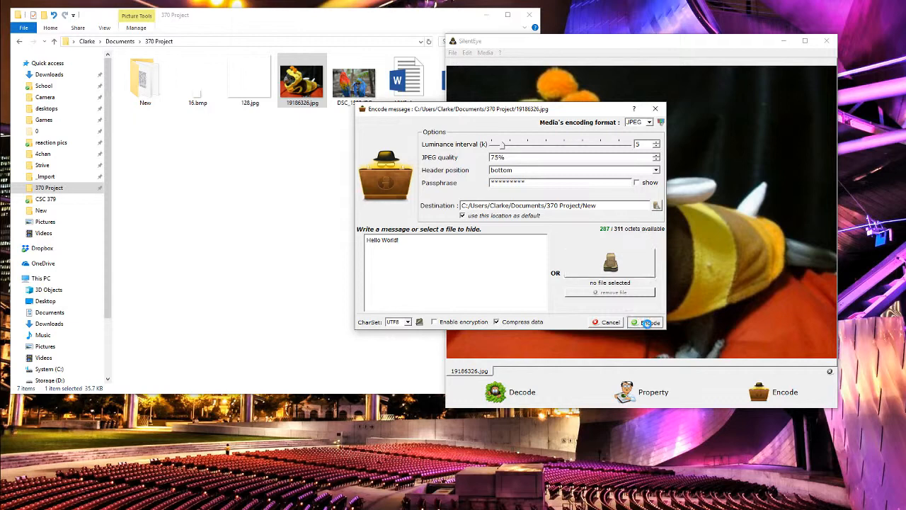
left_click(646, 323)
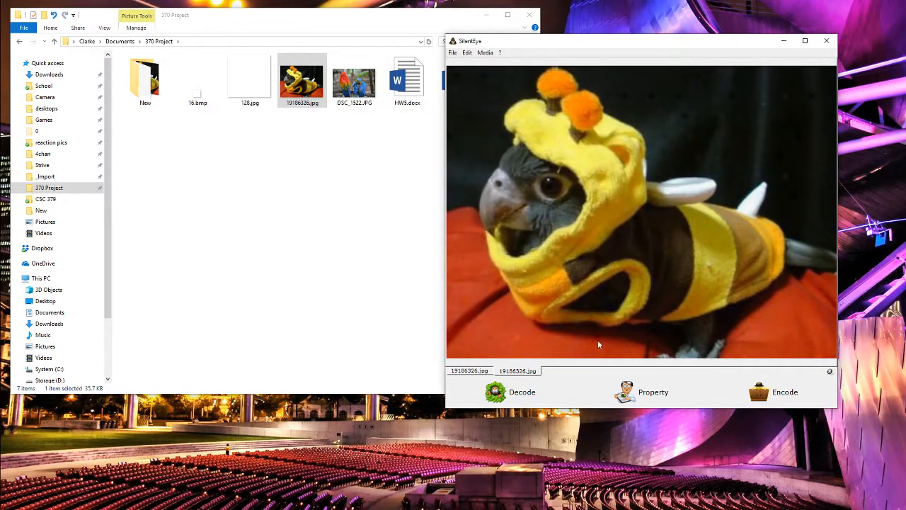
mouse_move(506, 376)
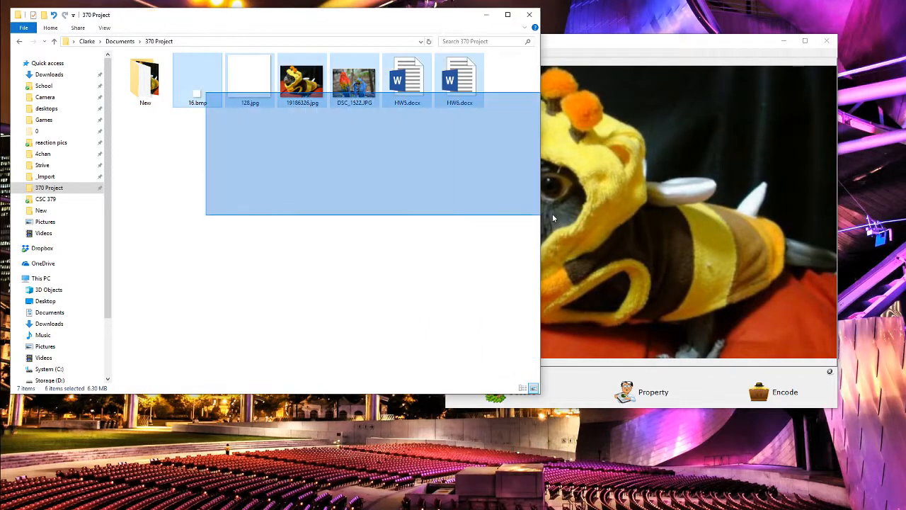
Step: Select 16.bmp, open its encode dialog, then close it without hiding anything
left_click(196, 78)
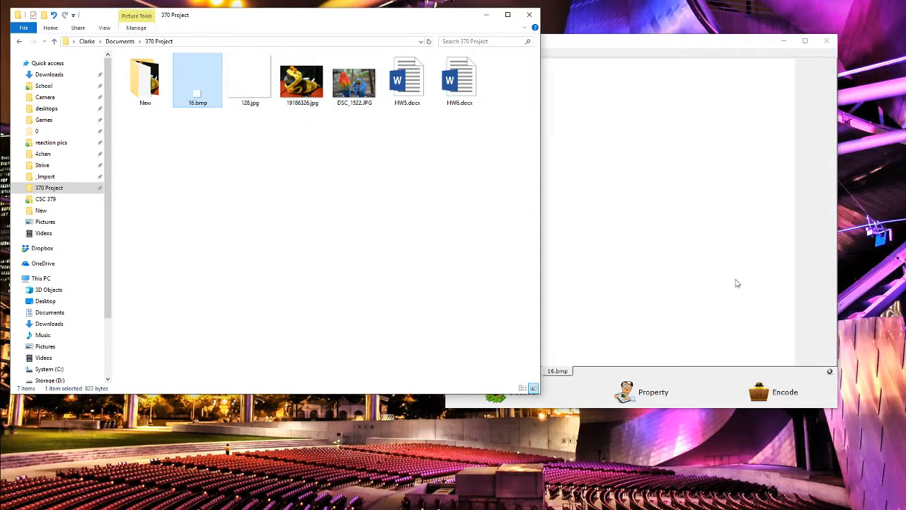
left_click(785, 392)
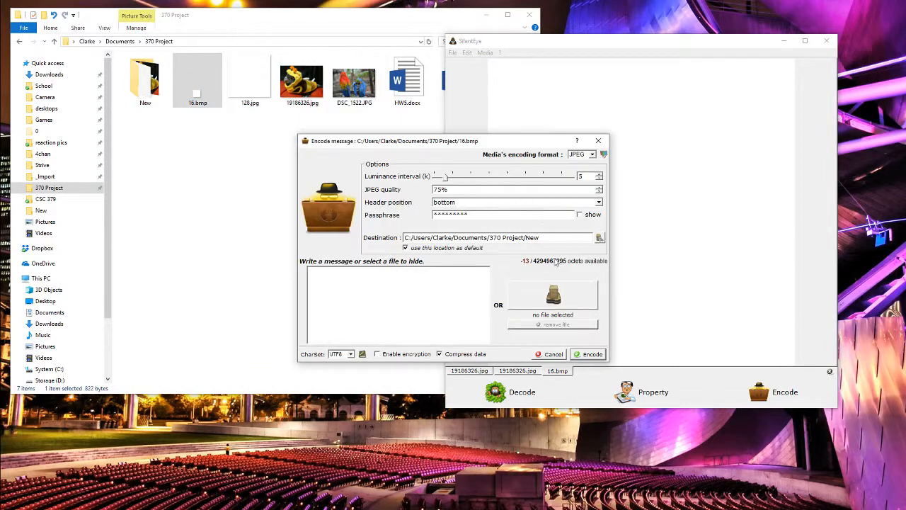
left_click(581, 154)
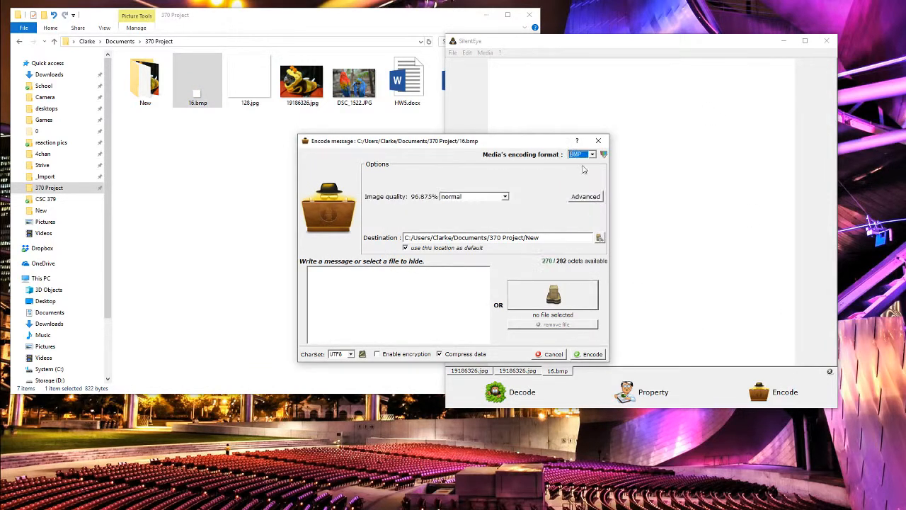
mouse_move(560, 278)
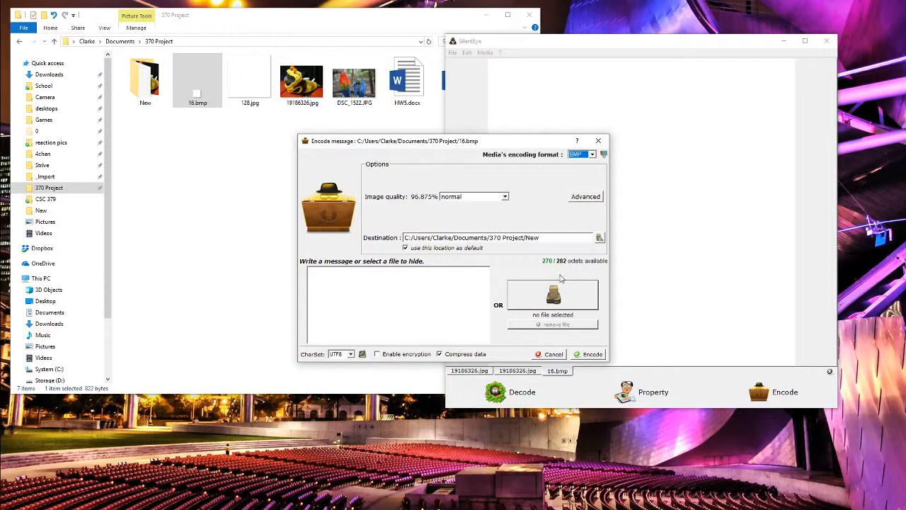
mouse_move(558, 273)
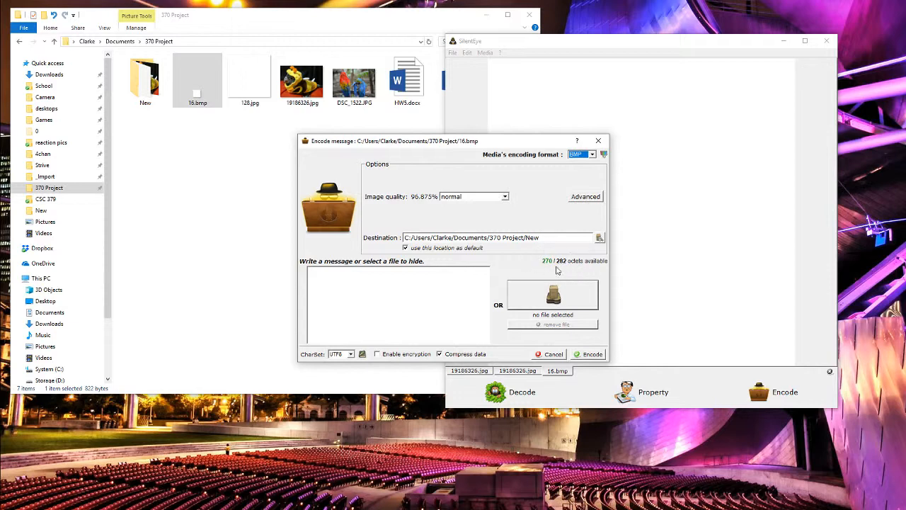
mouse_move(598, 140)
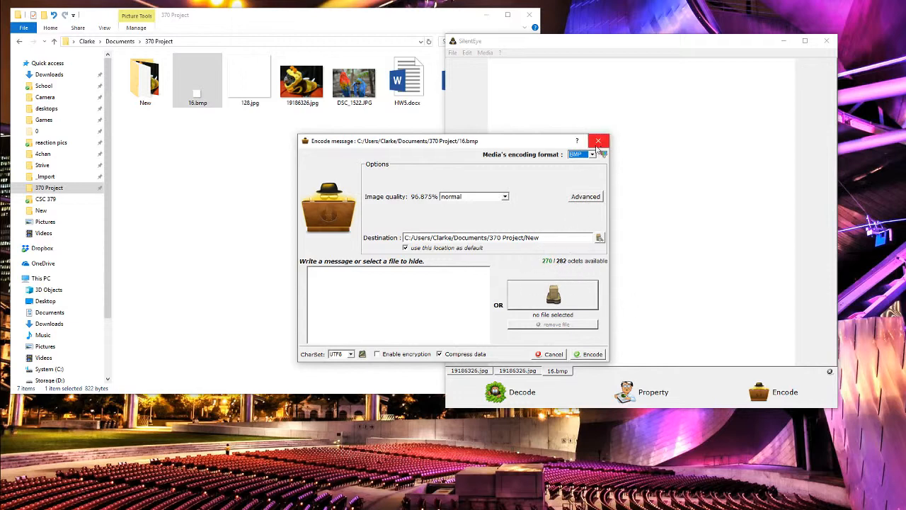
left_click(599, 141)
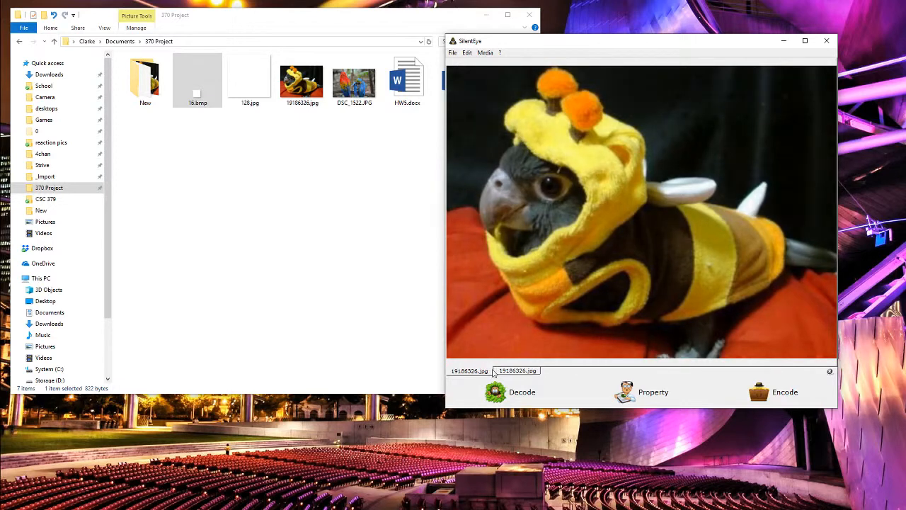
mouse_move(524, 377)
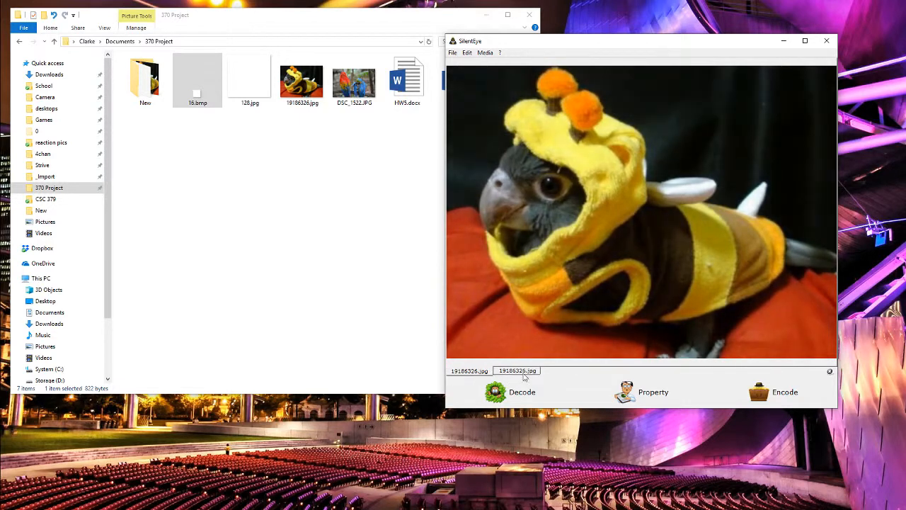
Step: Encode 'Hello World' into 19186326.jpg, overwriting the existing output file
left_click(785, 392)
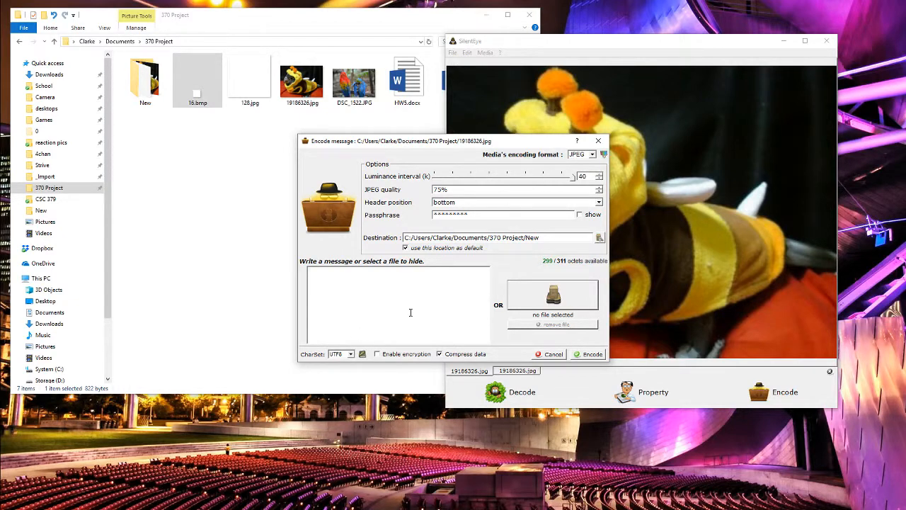
type("Hello")
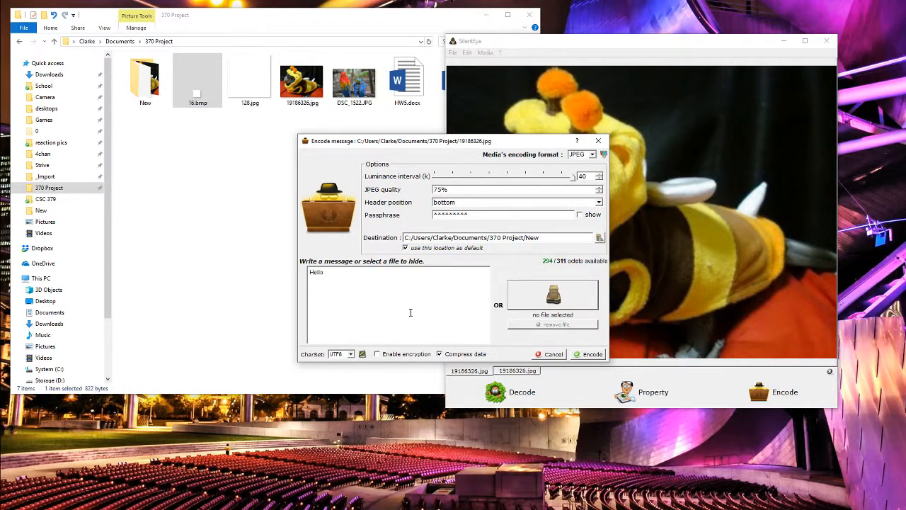
type("World!")
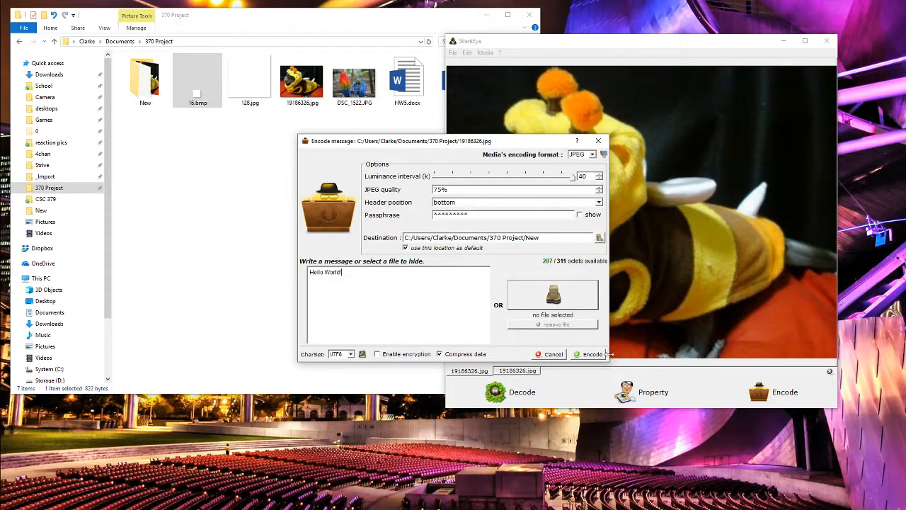
left_click(591, 354)
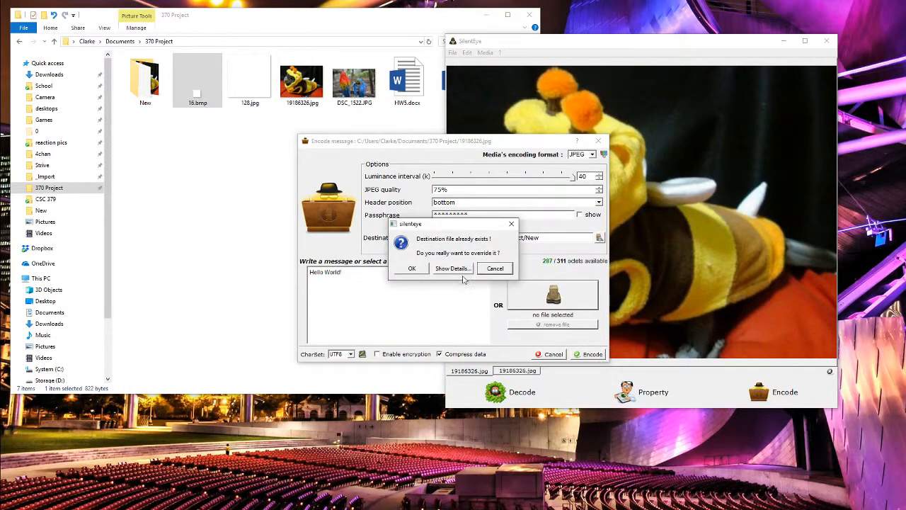
left_click(412, 268)
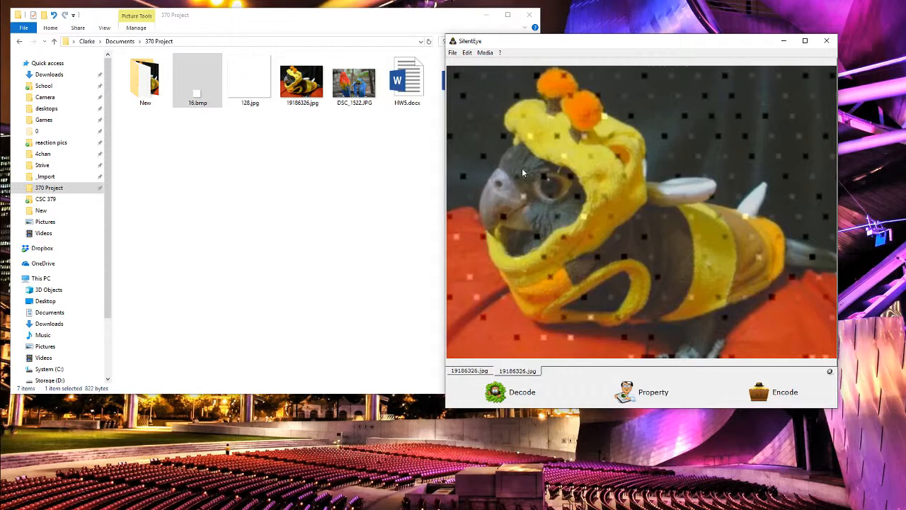
Step: Decode 19186326.jpg to reveal 'Hello World!', then cancel the decode window
left_click(510, 392)
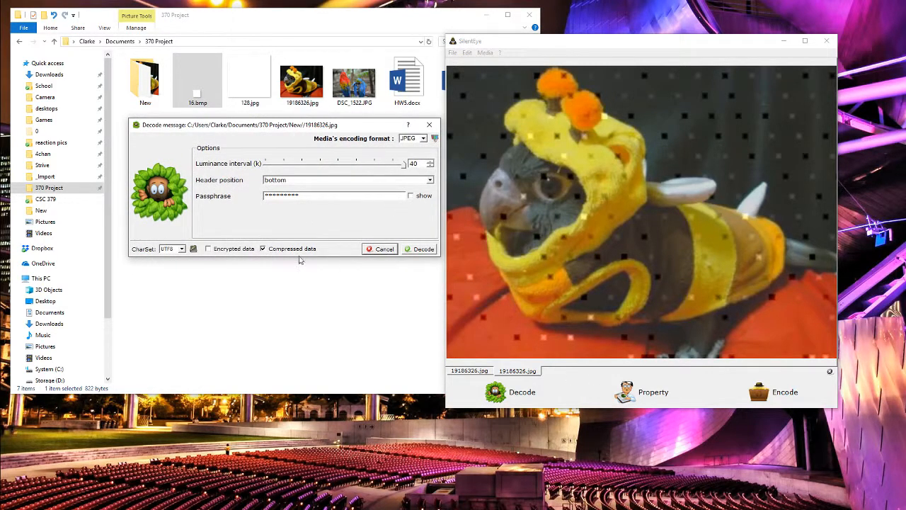
left_click(419, 249)
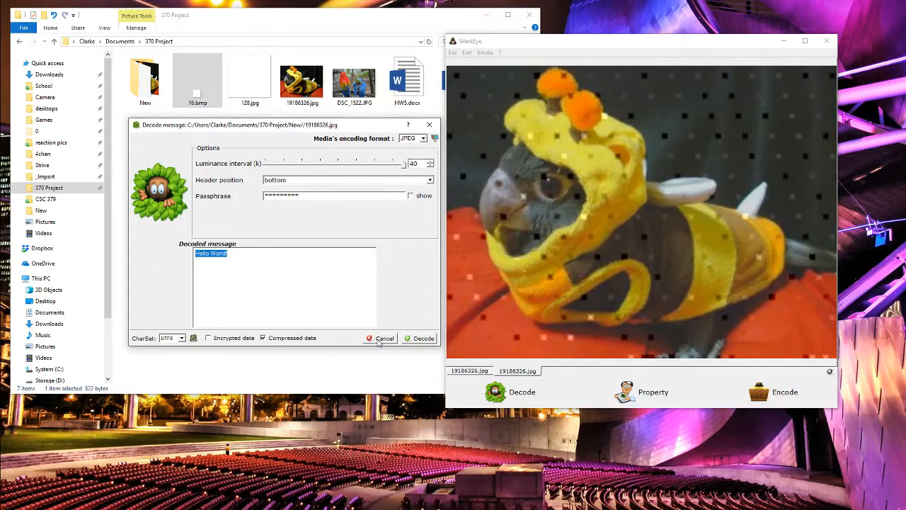
left_click(382, 337)
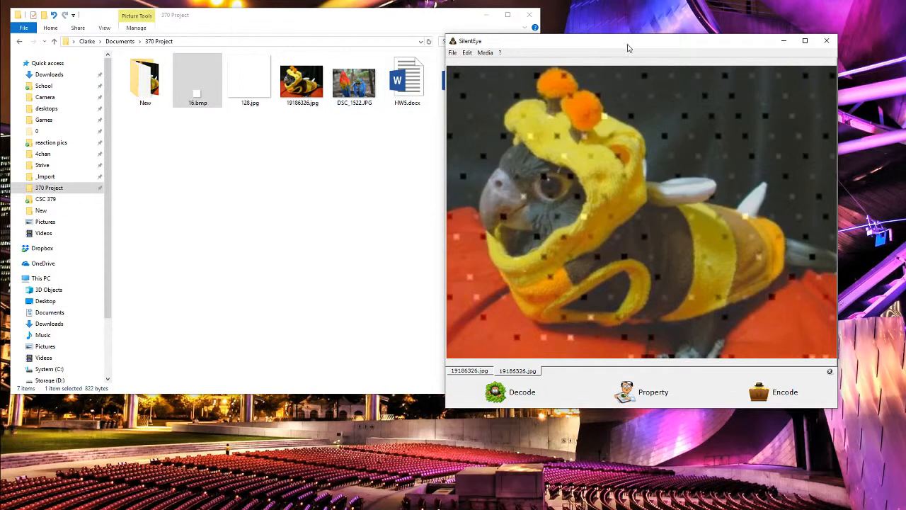
Step: Move SilentEye aside and load DSC_1522.JPG from File Explorer into a new tab
left_click_drag(627, 48, 682, 44)
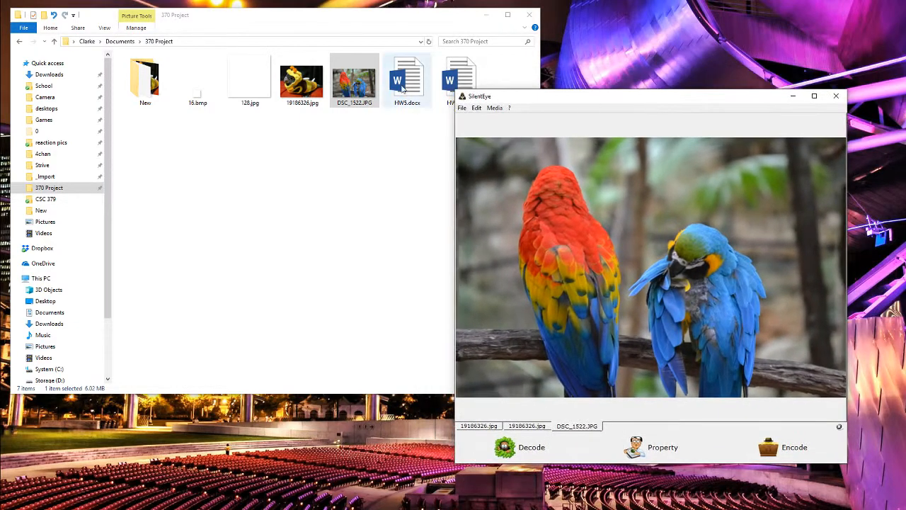
left_click(354, 78)
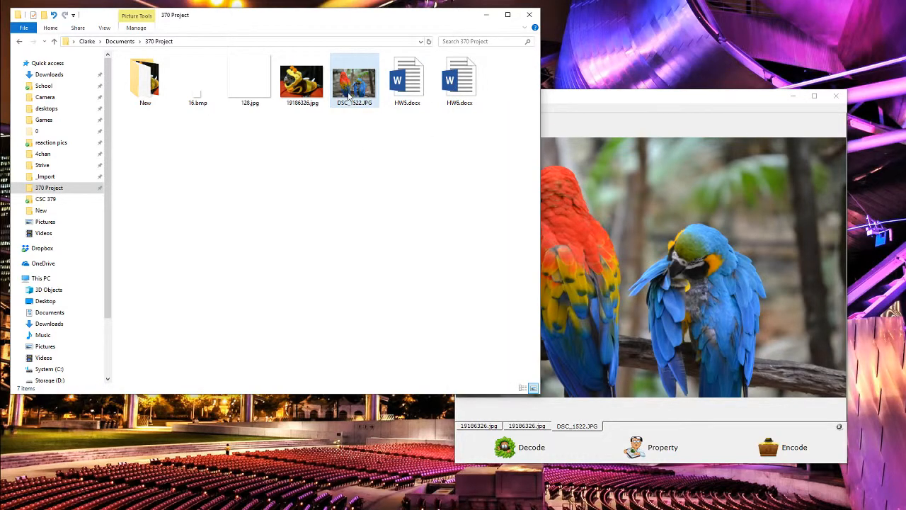
mouse_move(354, 81)
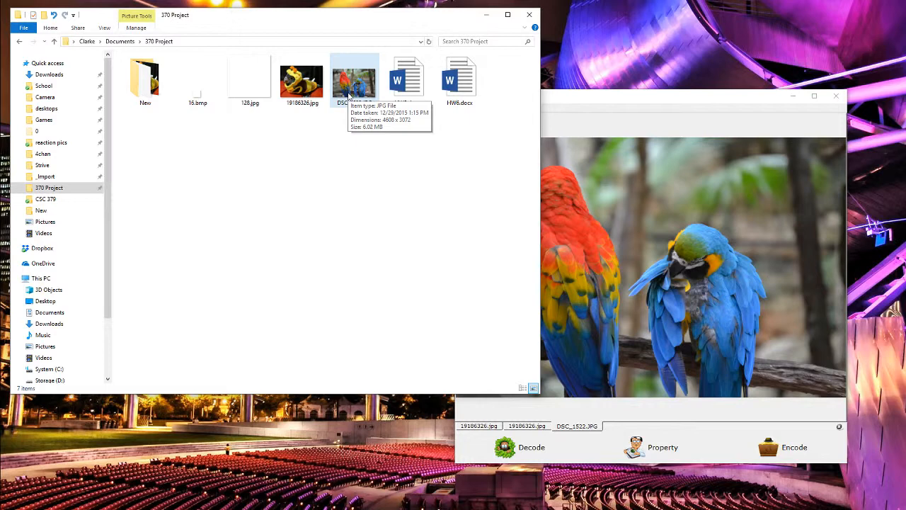
mouse_move(650, 138)
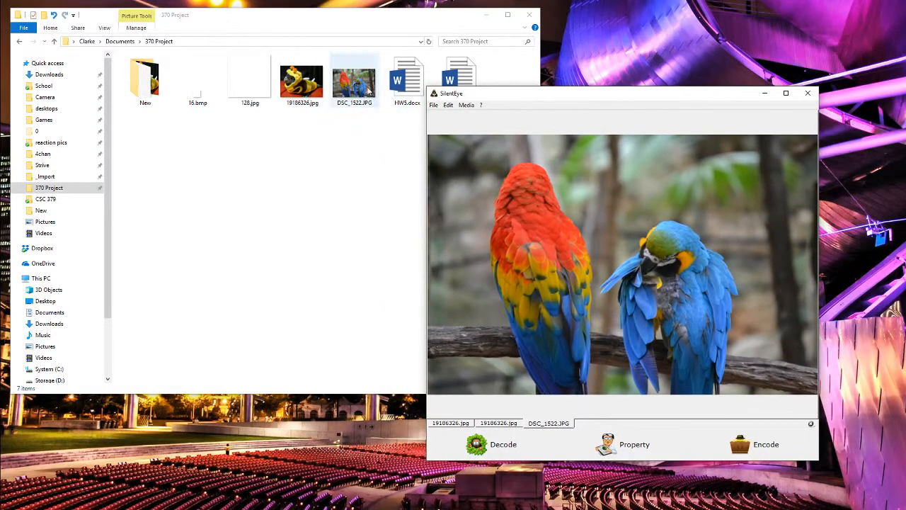
left_click(354, 80)
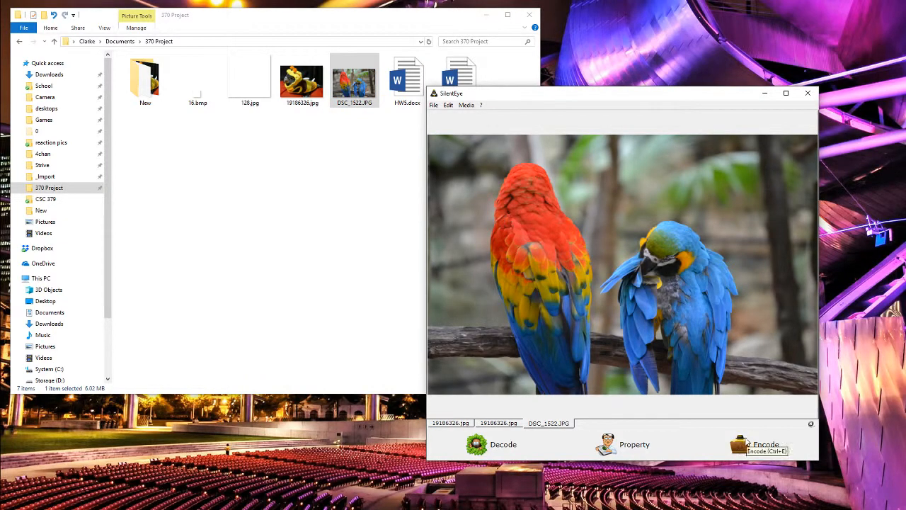
Step: Encode HW5.docx into DSC_1522.JPG at luminance interval 5 and confirm the output
left_click(766, 444)
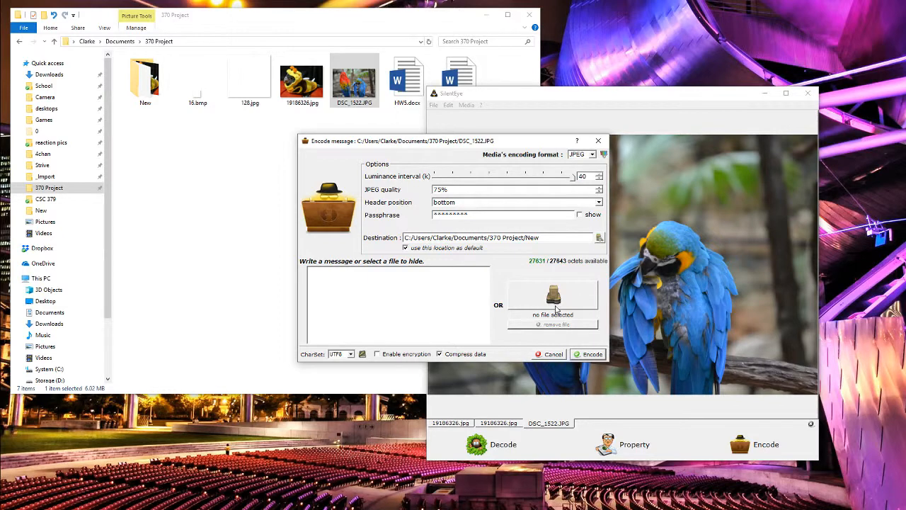
left_click(552, 295)
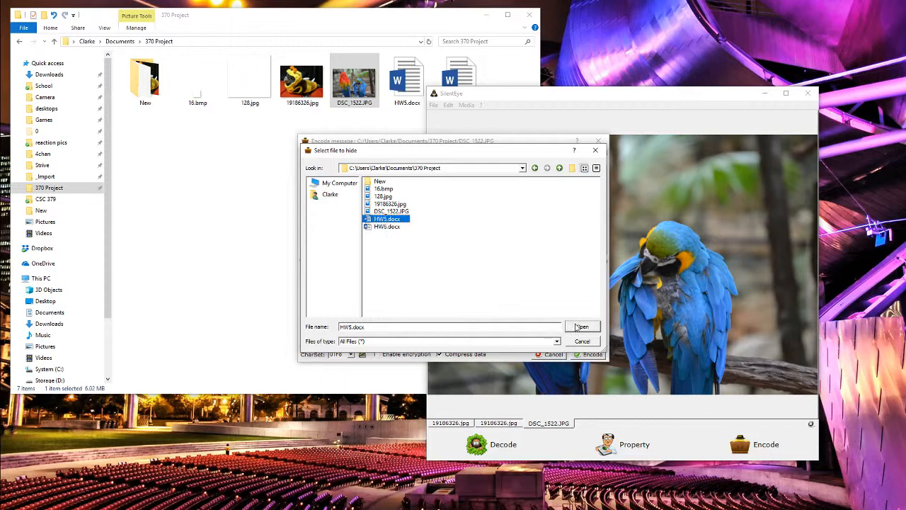
left_click(582, 327)
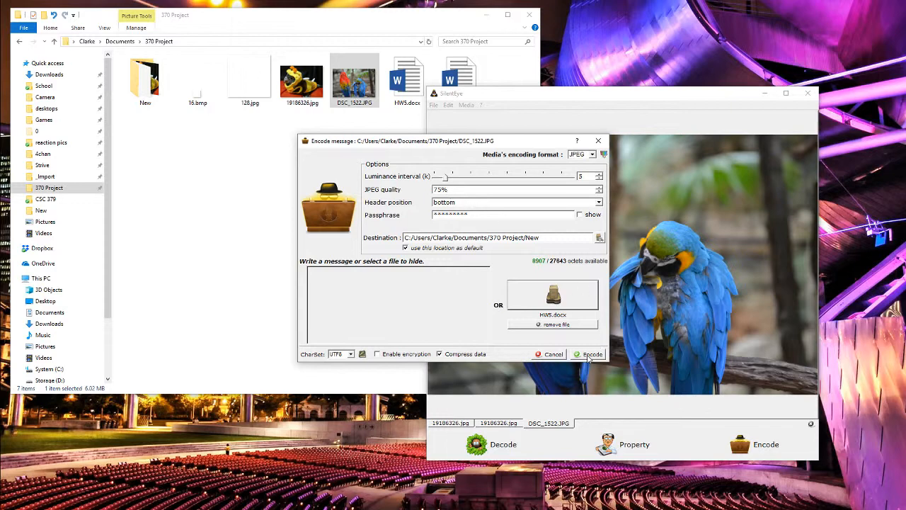
left_click(588, 354)
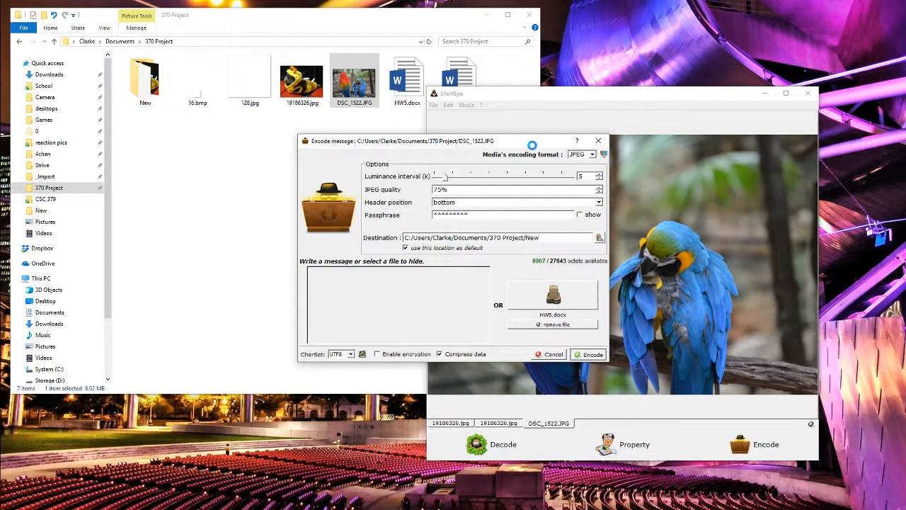
left_click(592, 354)
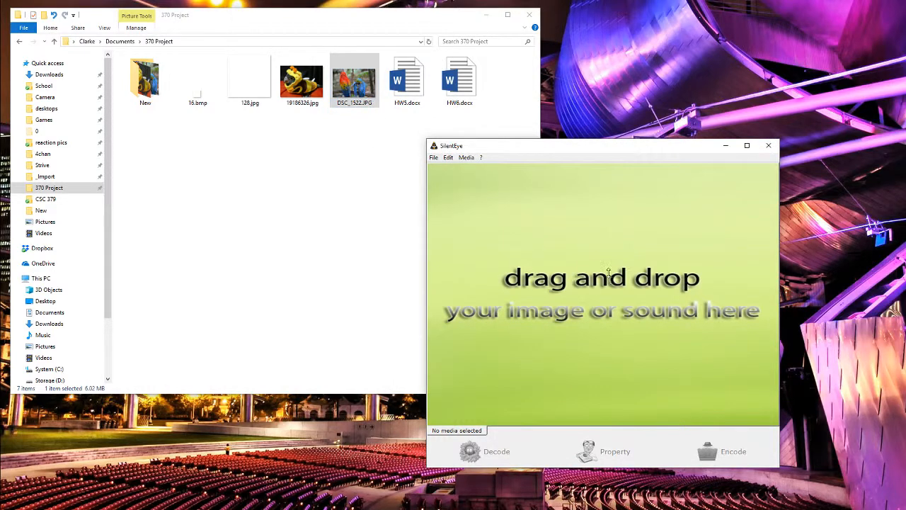
Step: Reload DSC_1522.JPG, start encoding, and set the output format to BMP
left_click_drag(354, 78, 601, 297)
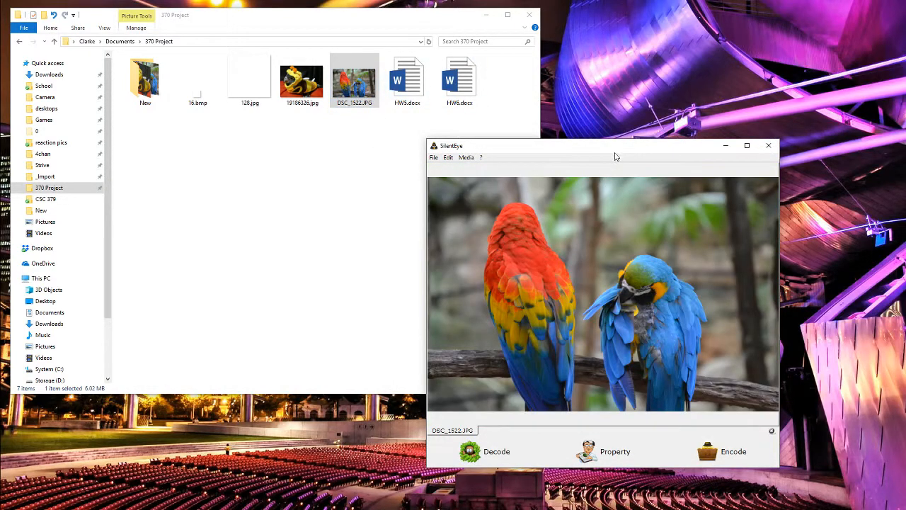
left_click(733, 451)
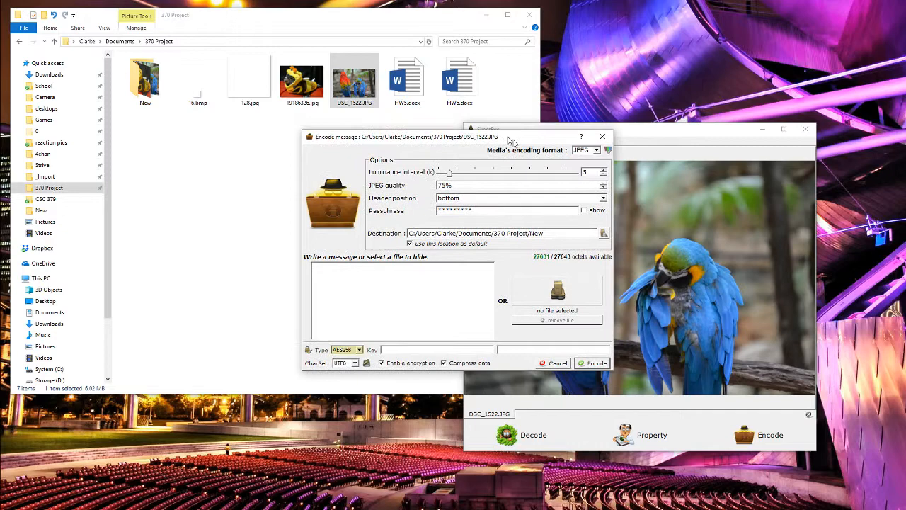
left_click(738, 225)
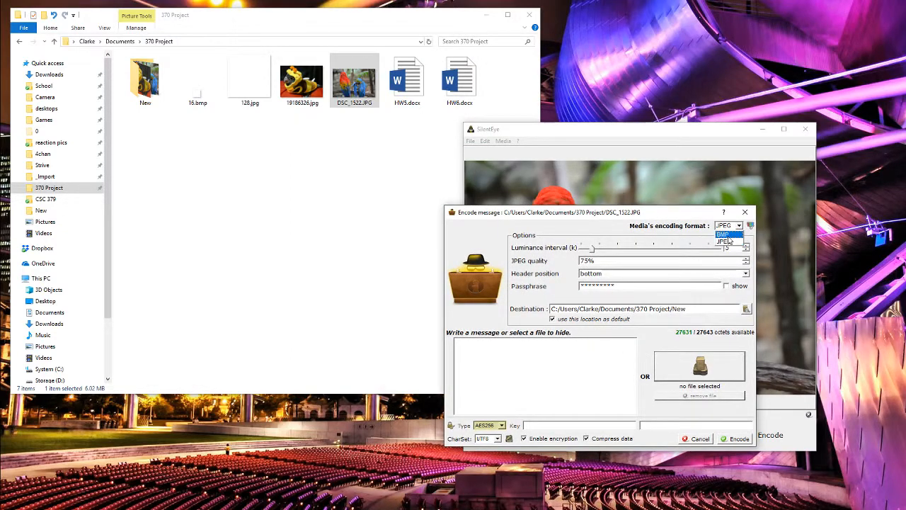
left_click(723, 233)
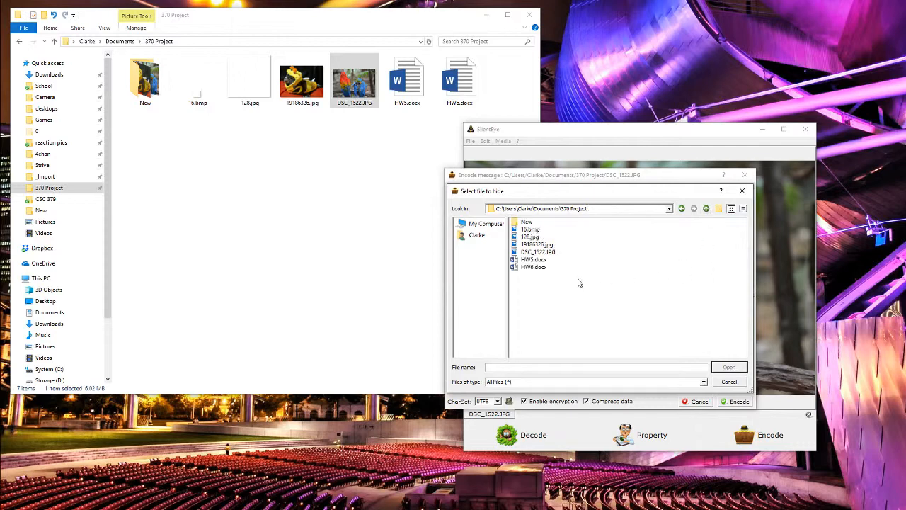
Step: Attach HW6.docx as the file to hide and bring the encode dialog forward
left_click(534, 267)
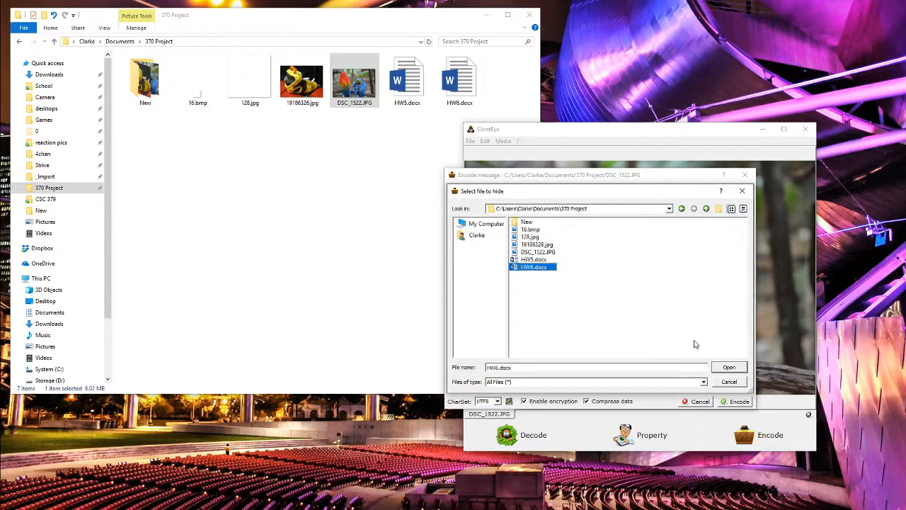
left_click(729, 367)
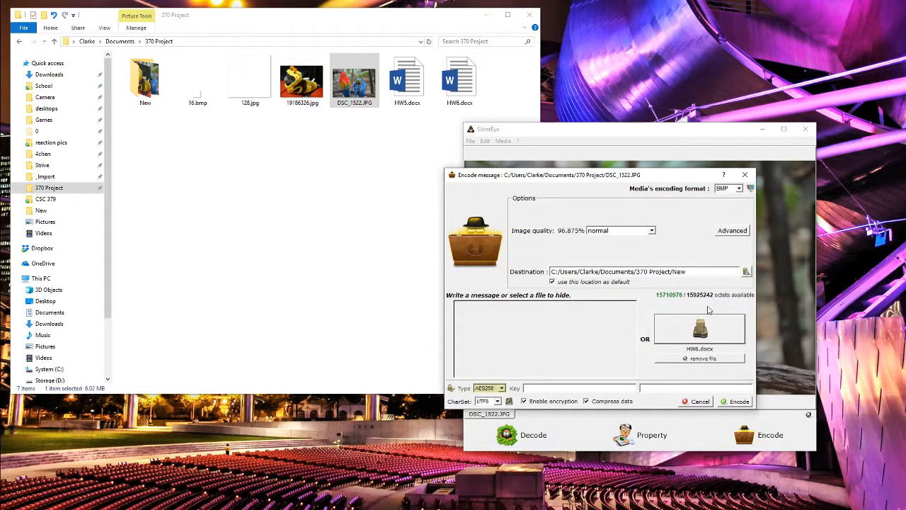
mouse_move(498, 90)
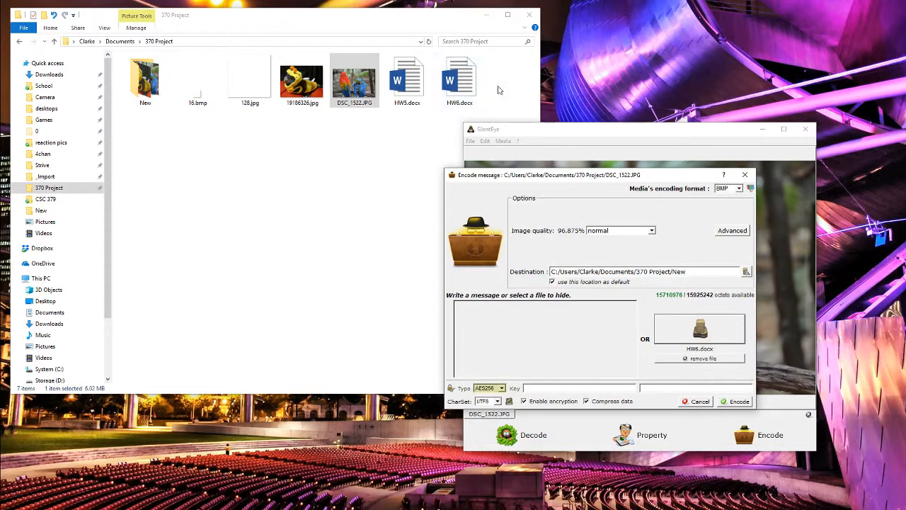
left_click(459, 80)
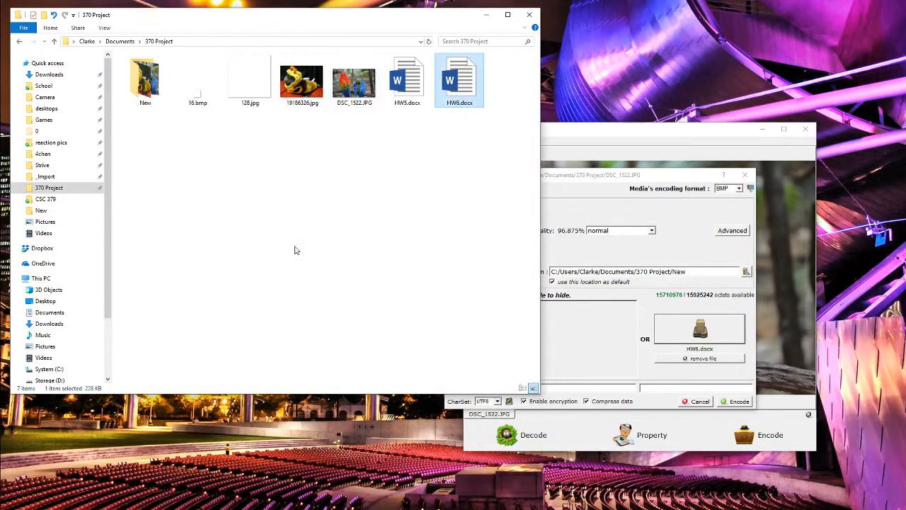
left_click(408, 80)
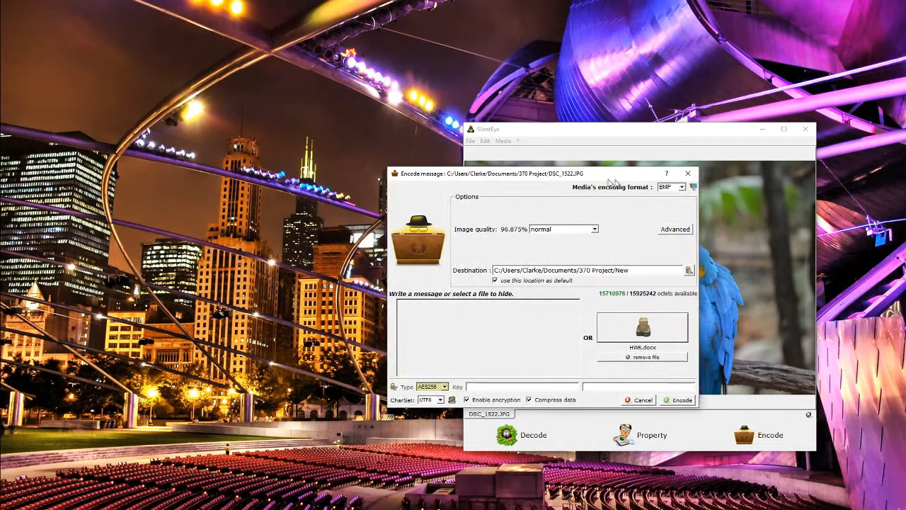
Step: Enter the AES256 key in both Key fields and encode HW6.docx into the photo
left_click_drag(538, 173, 283, 167)
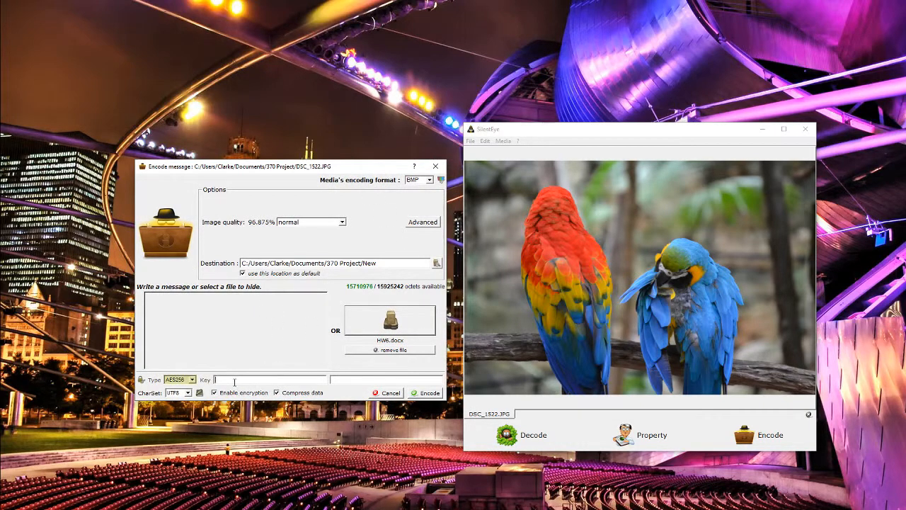
type("**")
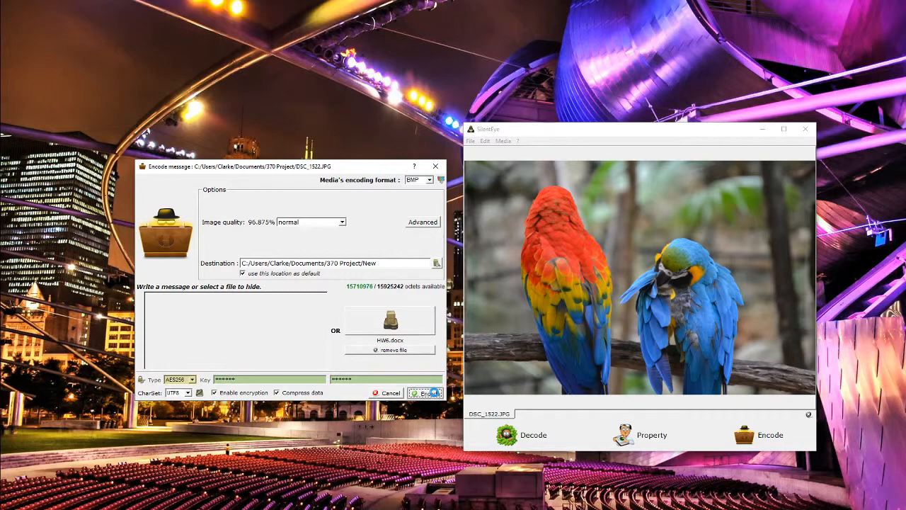
left_click(425, 392)
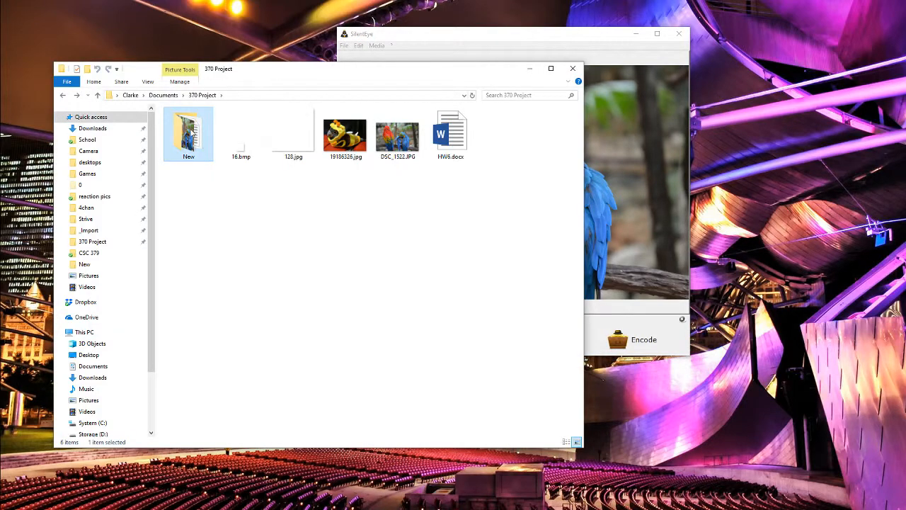
Step: Open the New folder, confirm the 40.5 MB DSC_1522.bmp, then minimize File Explorer
double_click(188, 131)
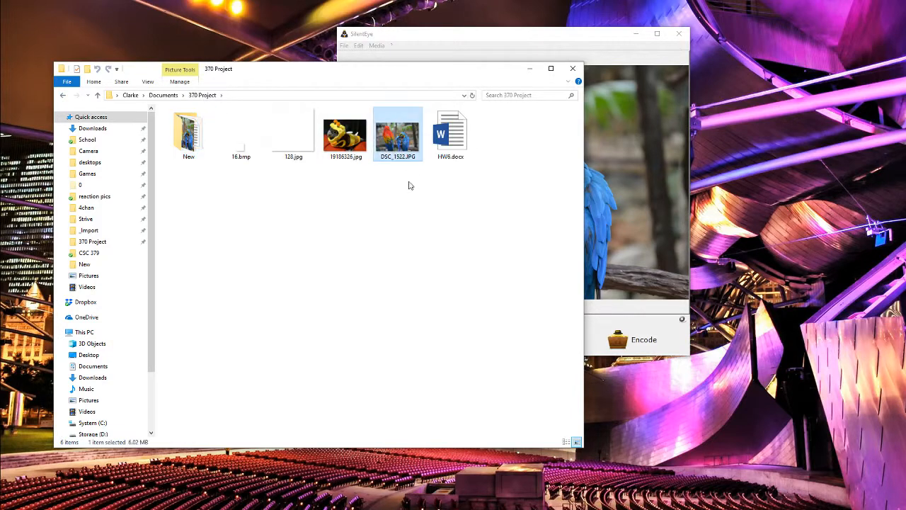
mouse_move(403, 163)
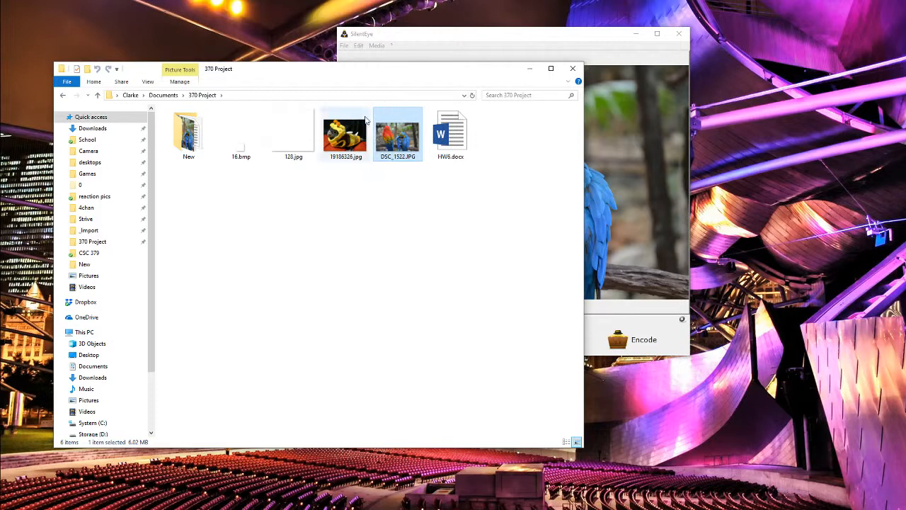
mouse_move(373, 193)
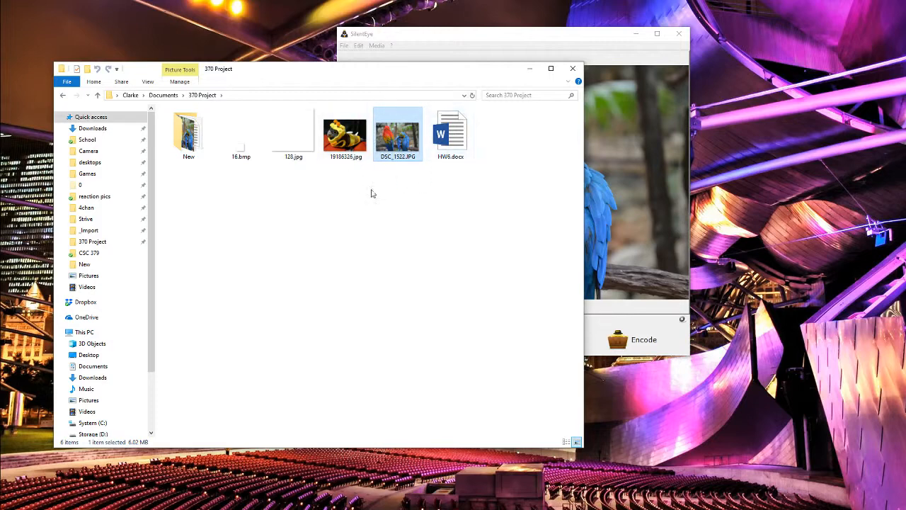
mouse_move(135, 446)
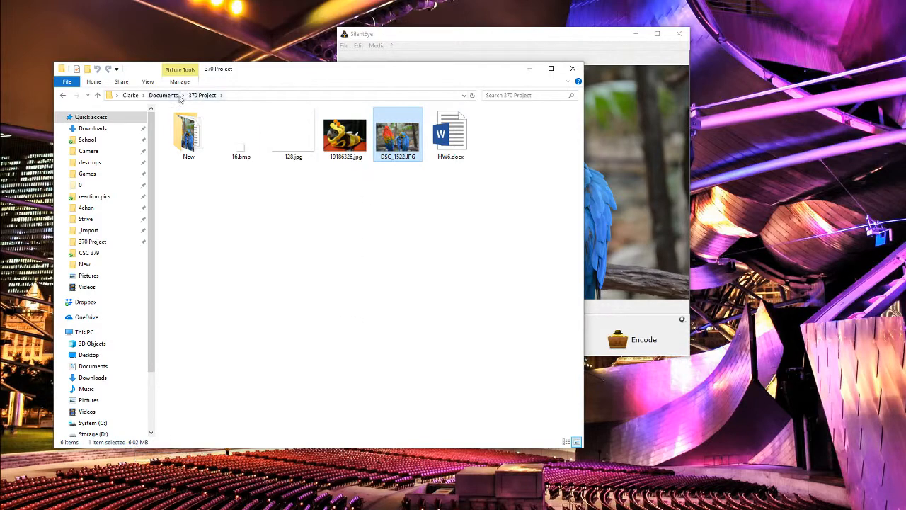
left_click(188, 134)
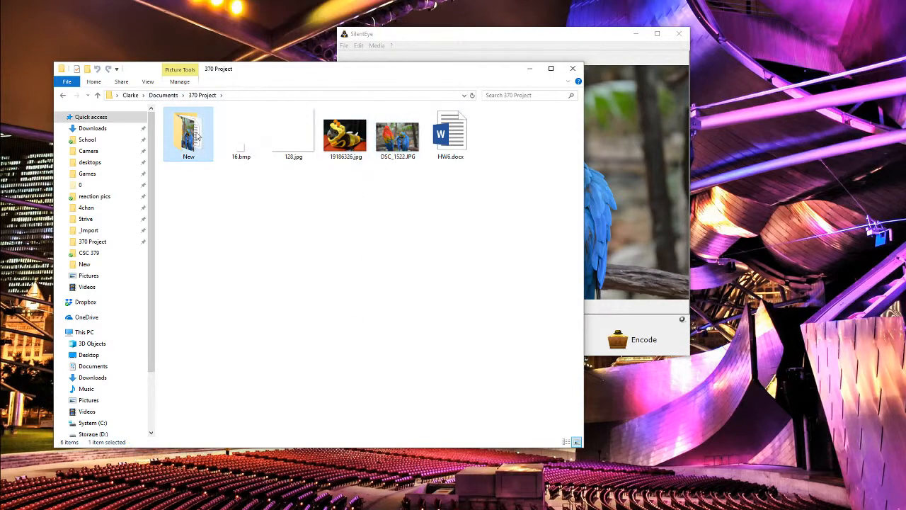
double_click(189, 133)
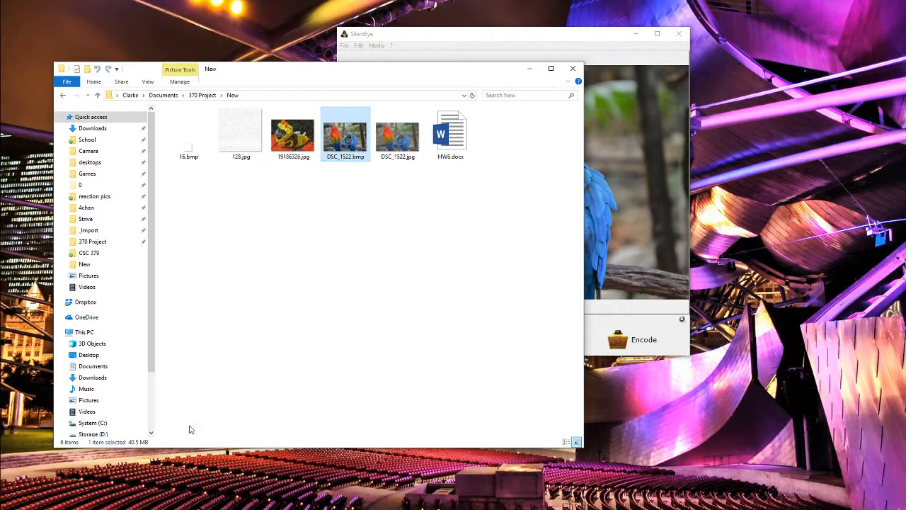
mouse_move(129, 451)
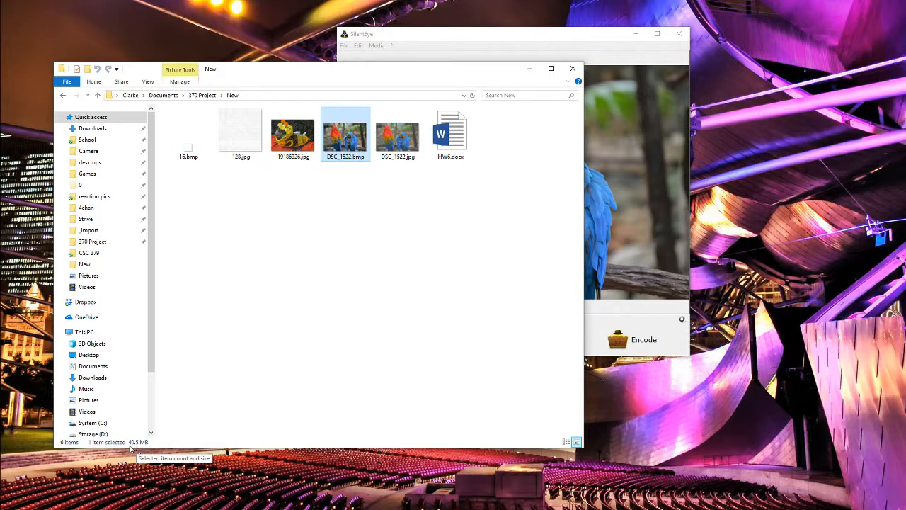
mouse_move(283, 331)
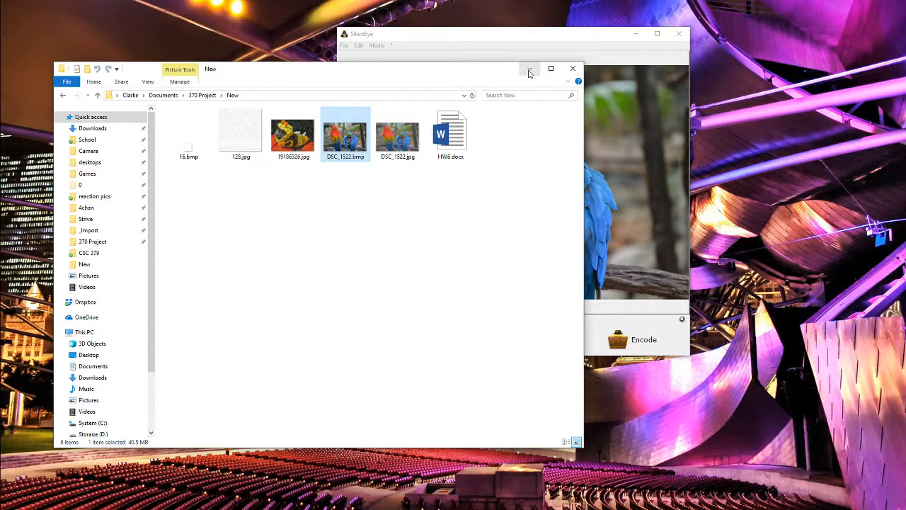
mouse_move(529, 69)
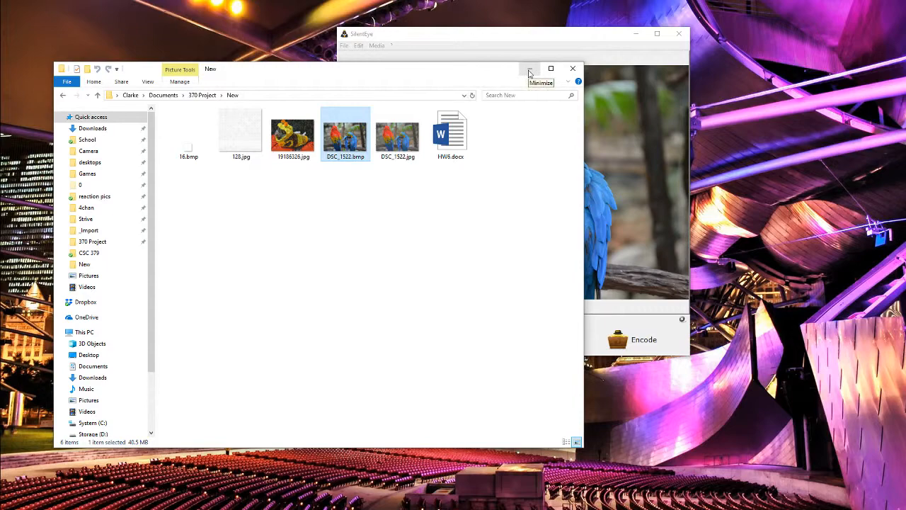
left_click(530, 68)
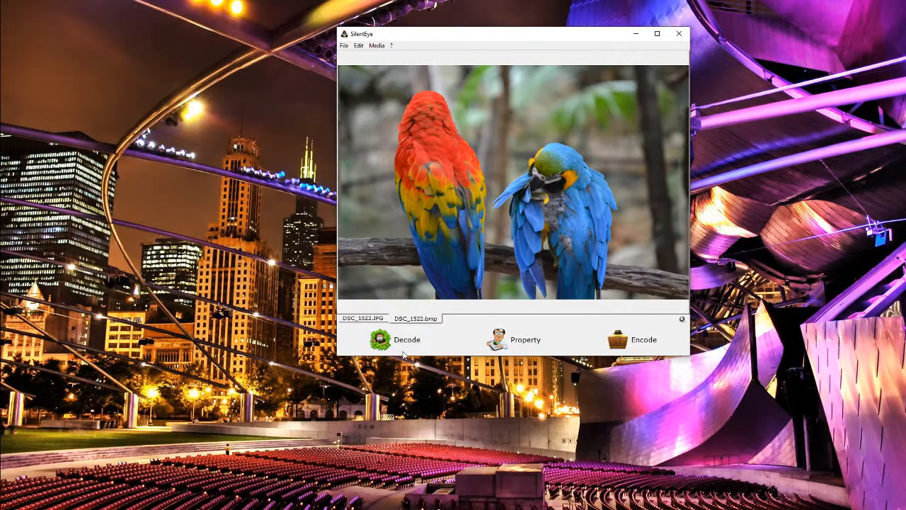
Step: Decode DSC_1522.bmp as BMP with the AES256 key entered twice, extracting HW6.docx
left_click(406, 339)
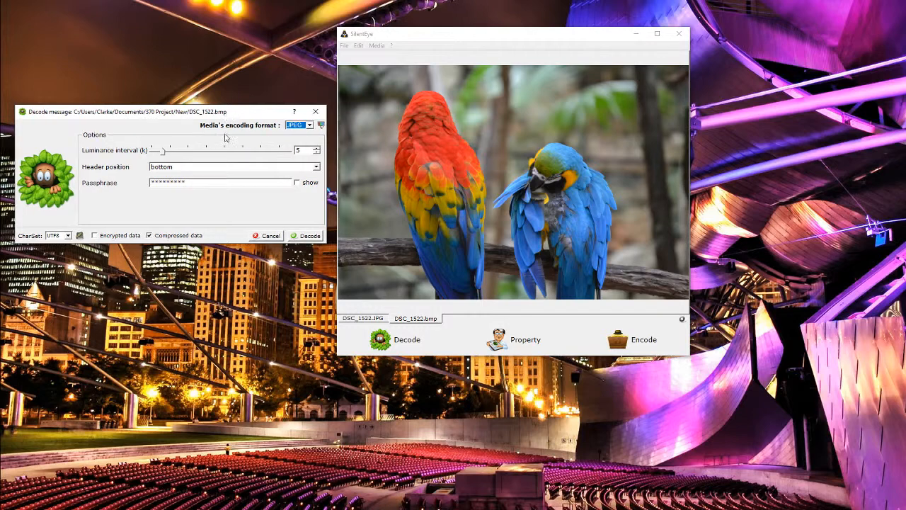
left_click(310, 125)
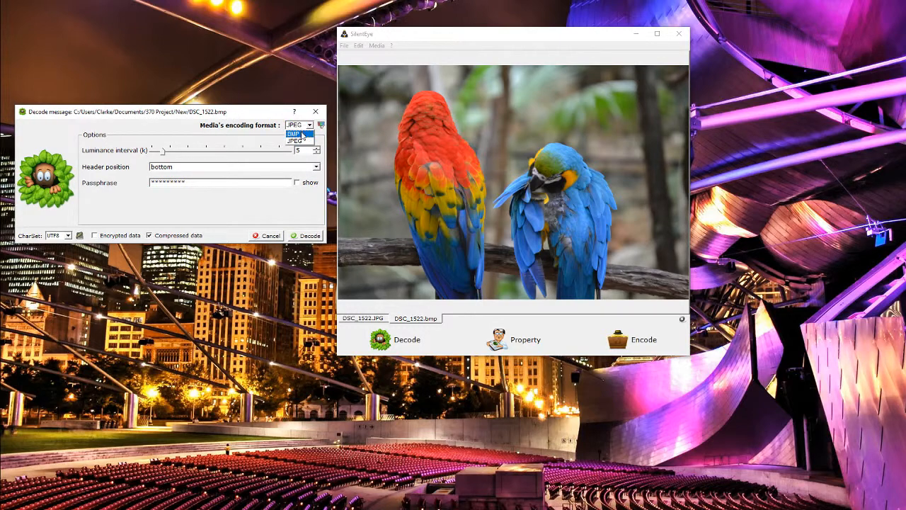
left_click(293, 133)
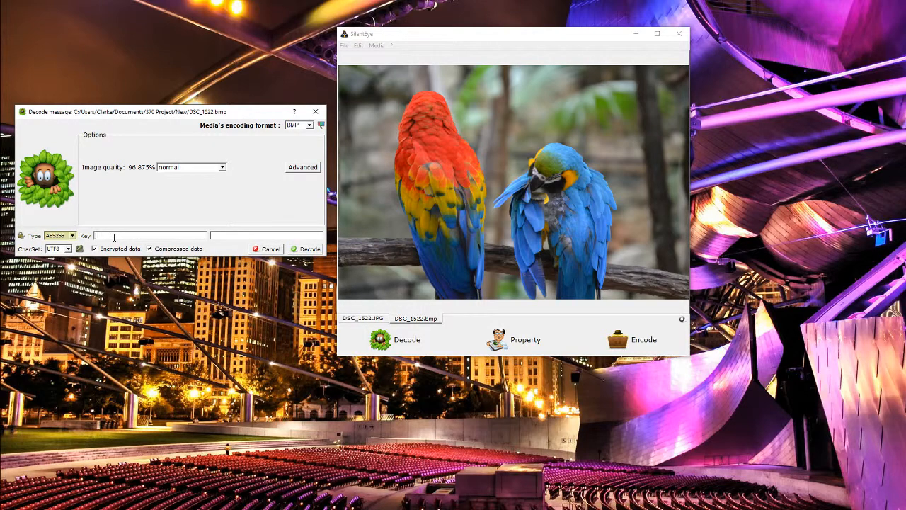
type("***")
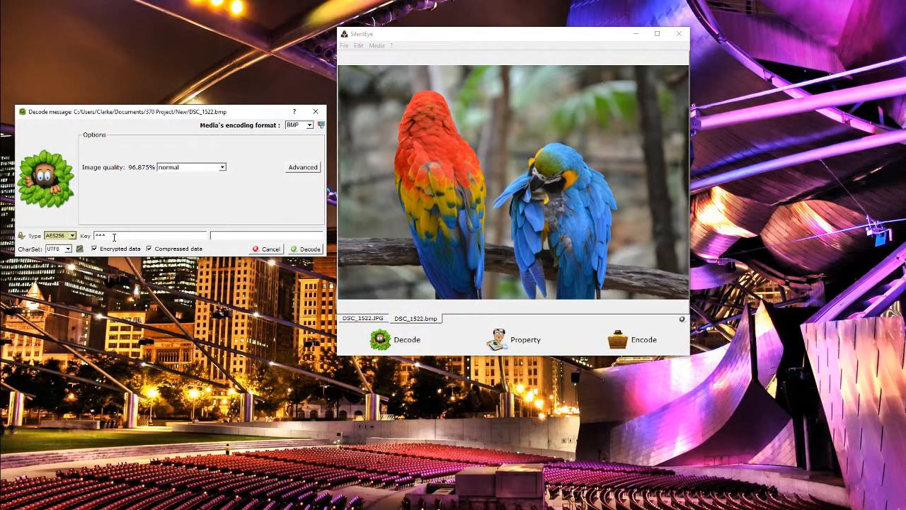
type("***")
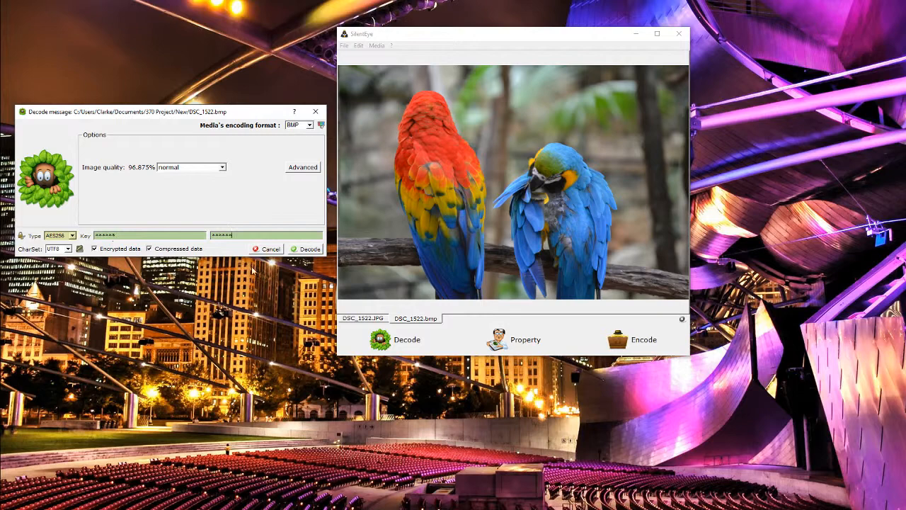
left_click(306, 249)
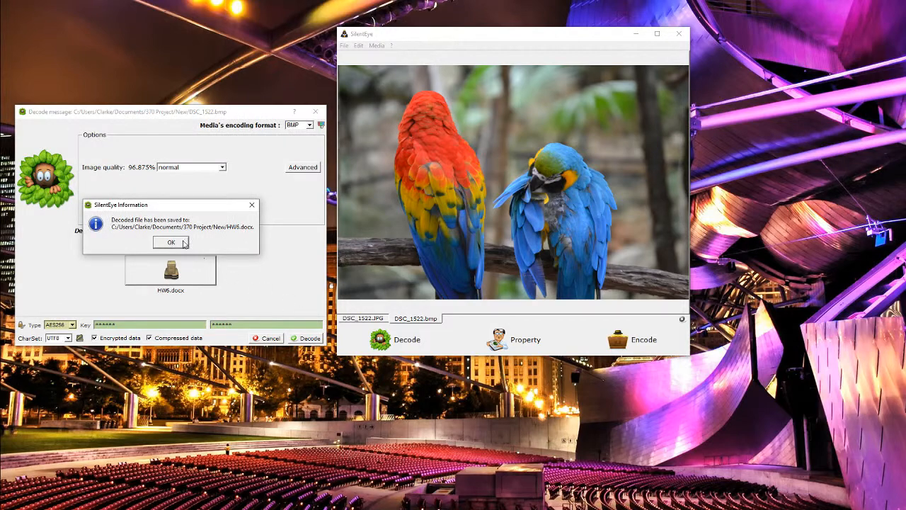
left_click(171, 242)
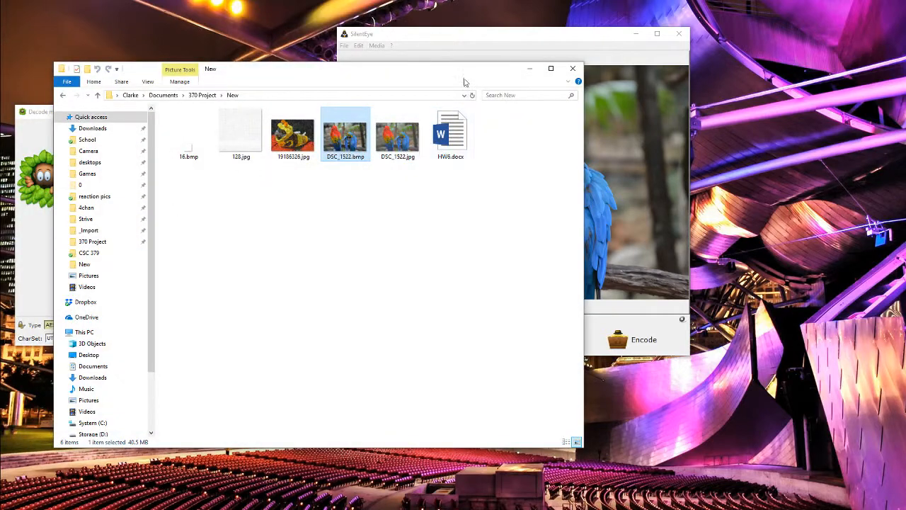
Step: Browse File Explorer from New up to 370 Project and Documents, then reopen 370 Project
double_click(450, 131)
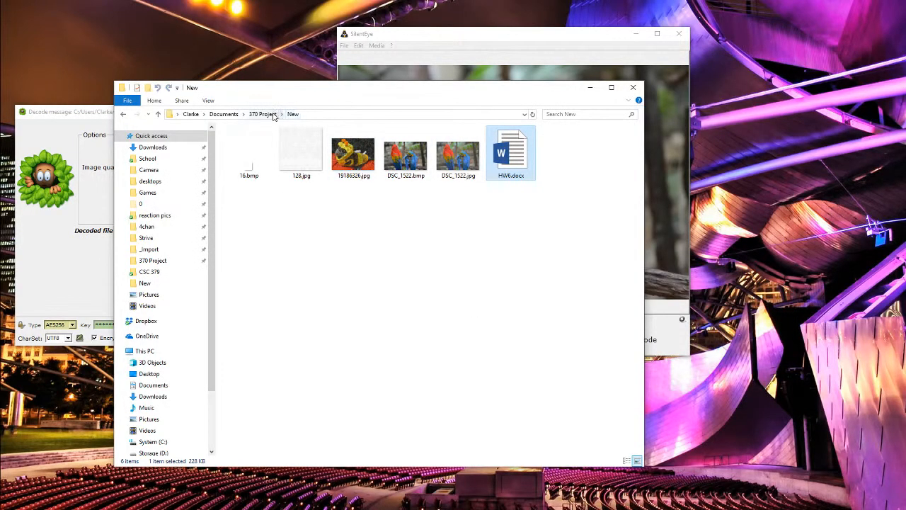
double_click(510, 148)
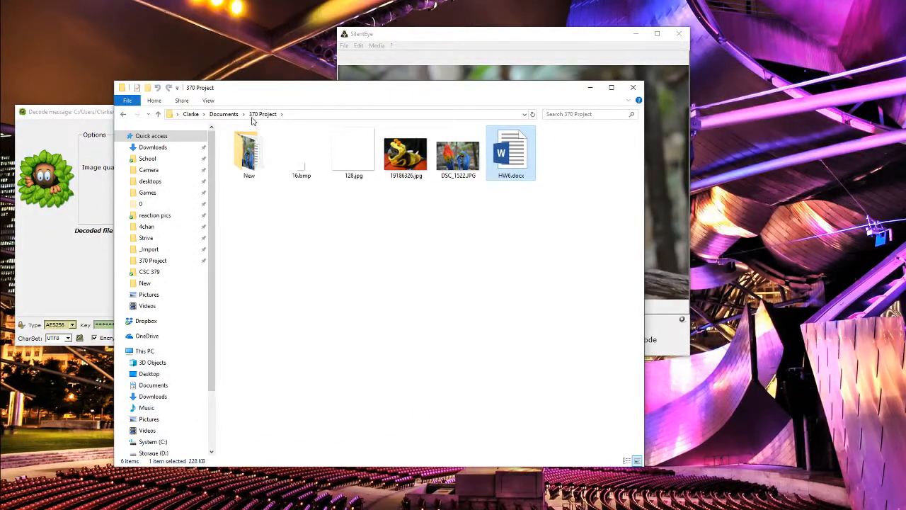
left_click(224, 114)
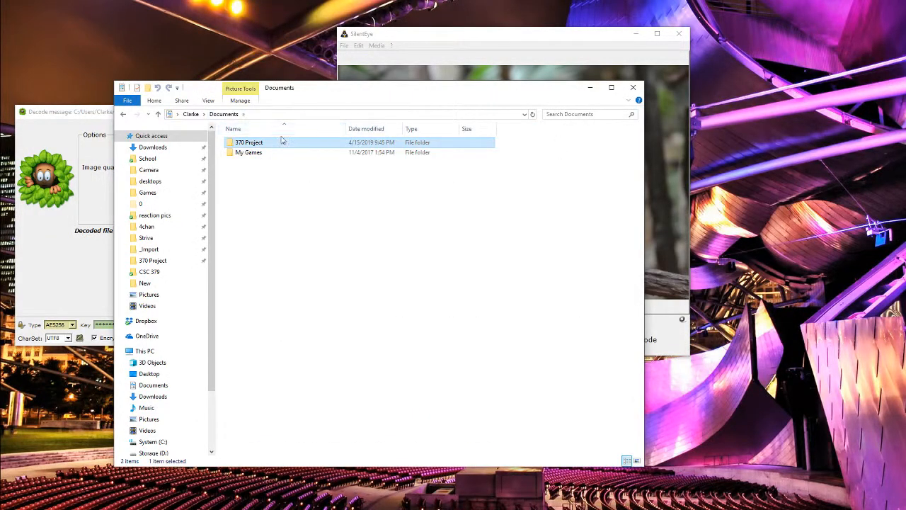
double_click(248, 143)
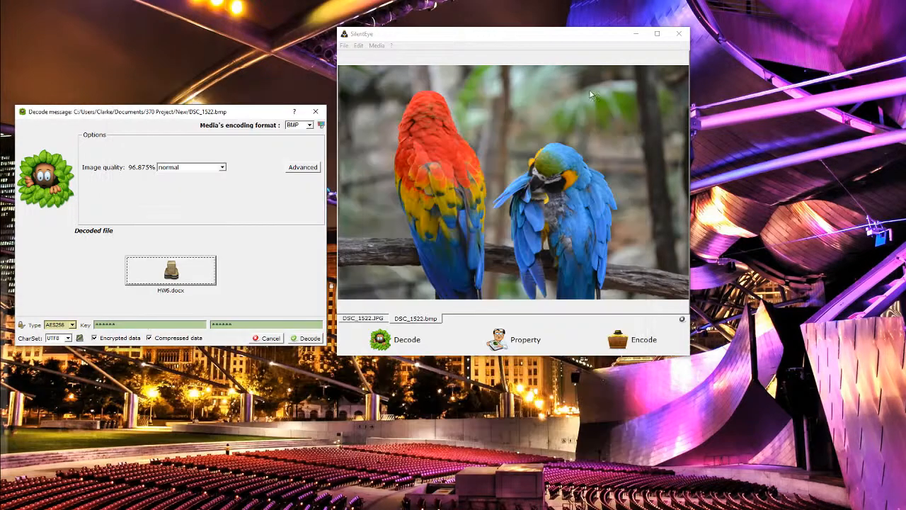
mouse_move(622, 97)
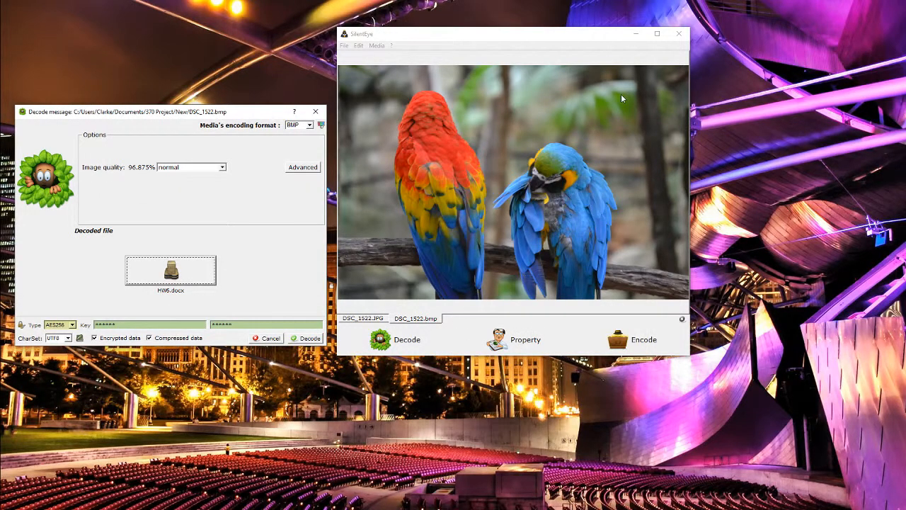
mouse_move(394, 120)
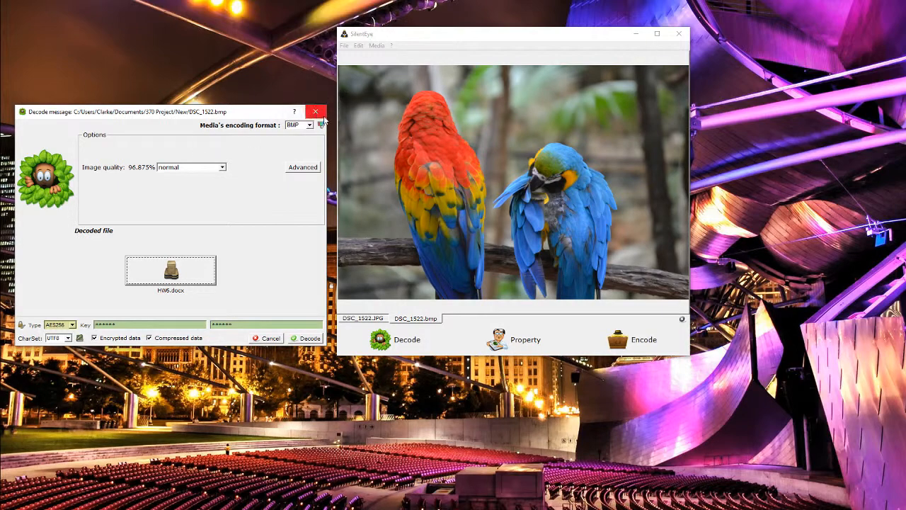
mouse_move(324, 119)
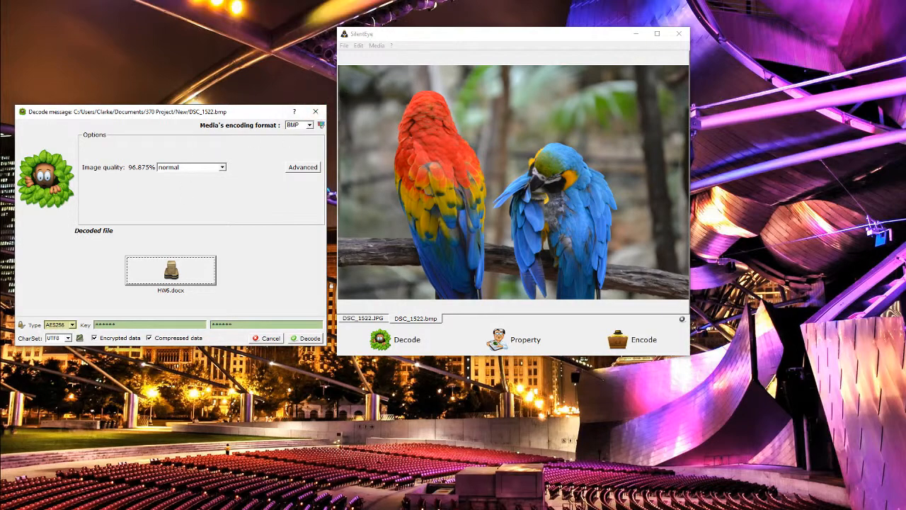